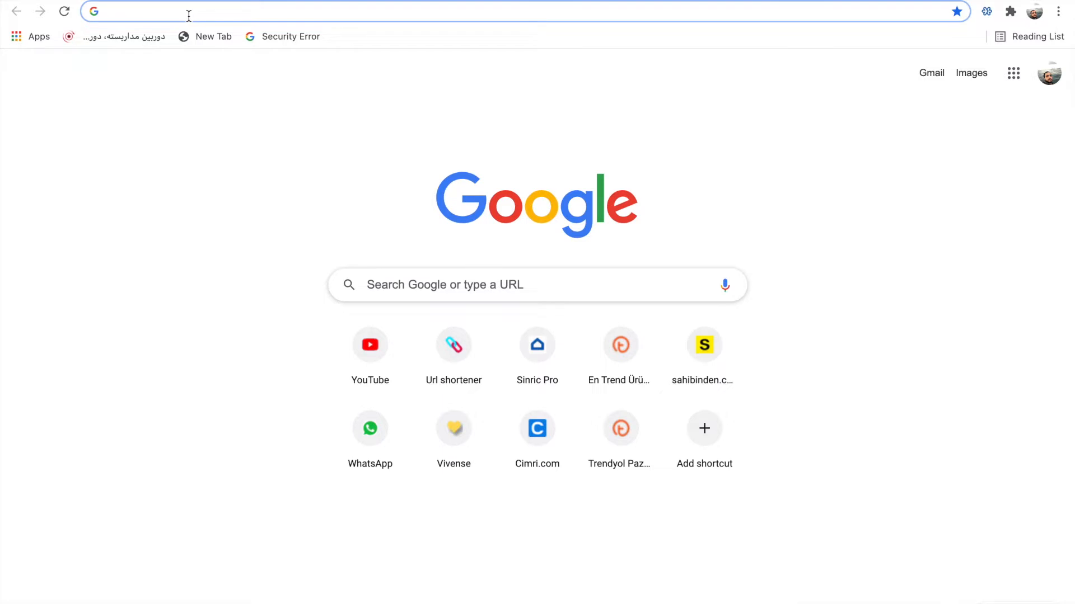
Step: Navigate Chrome to sinric.pro to load the Sinric Pro home page
type("sinric.pro")
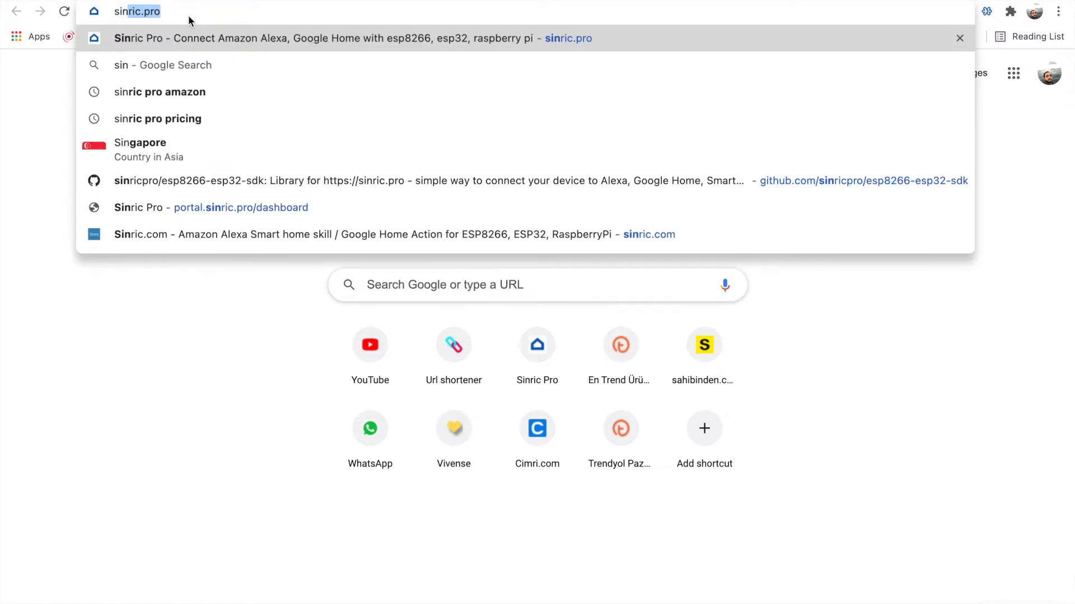
key("Enter")
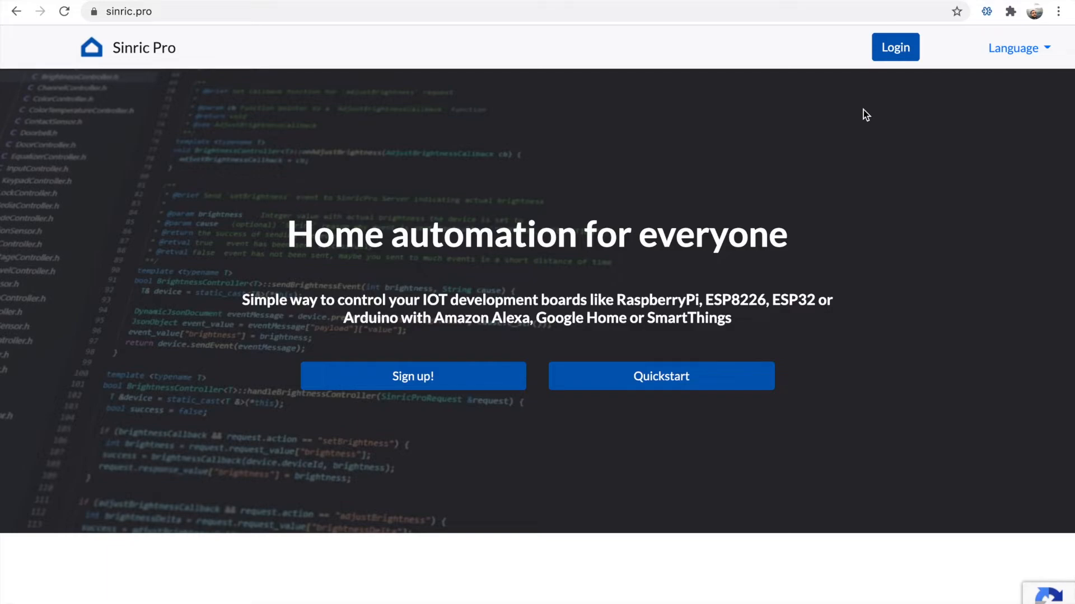
Step: Log in to the Sinric Pro account via the reCAPTCHA check, reaching the empty dashboard
left_click(894, 47)
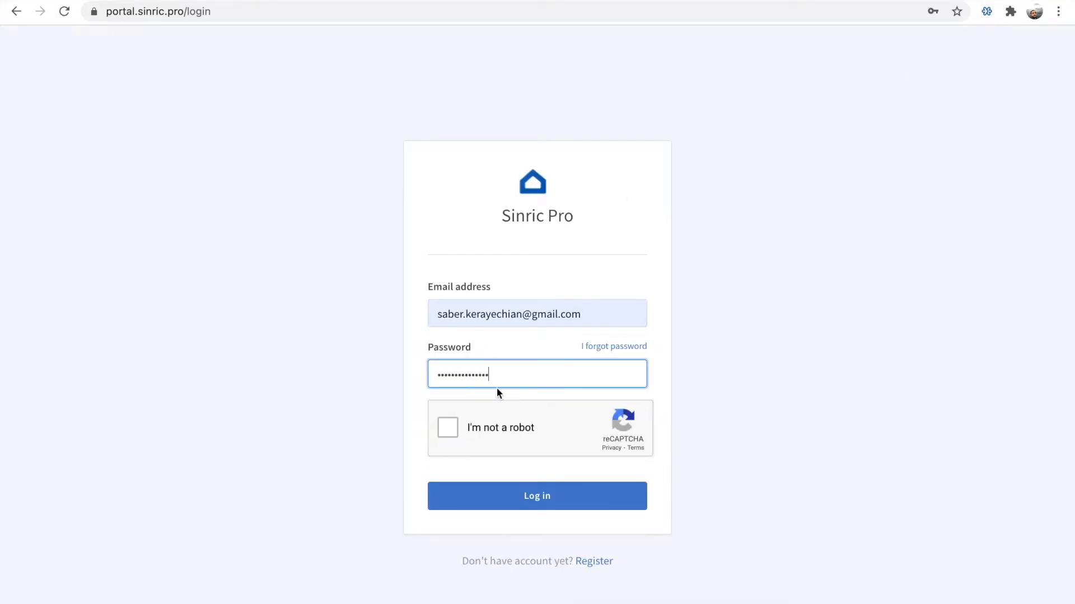
left_click(447, 427)
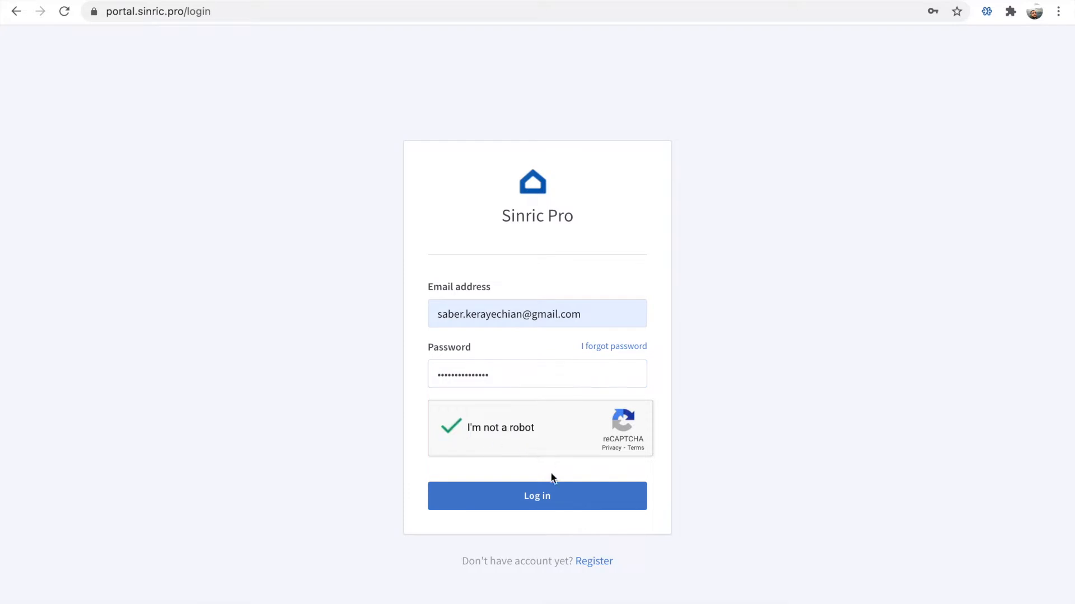
left_click(536, 496)
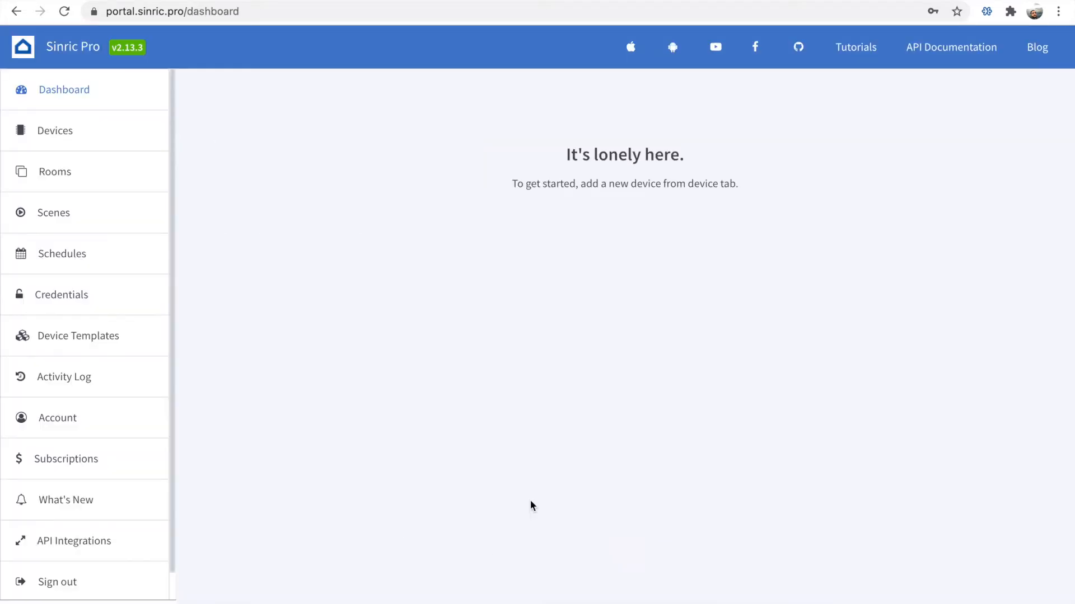
mouse_move(106, 137)
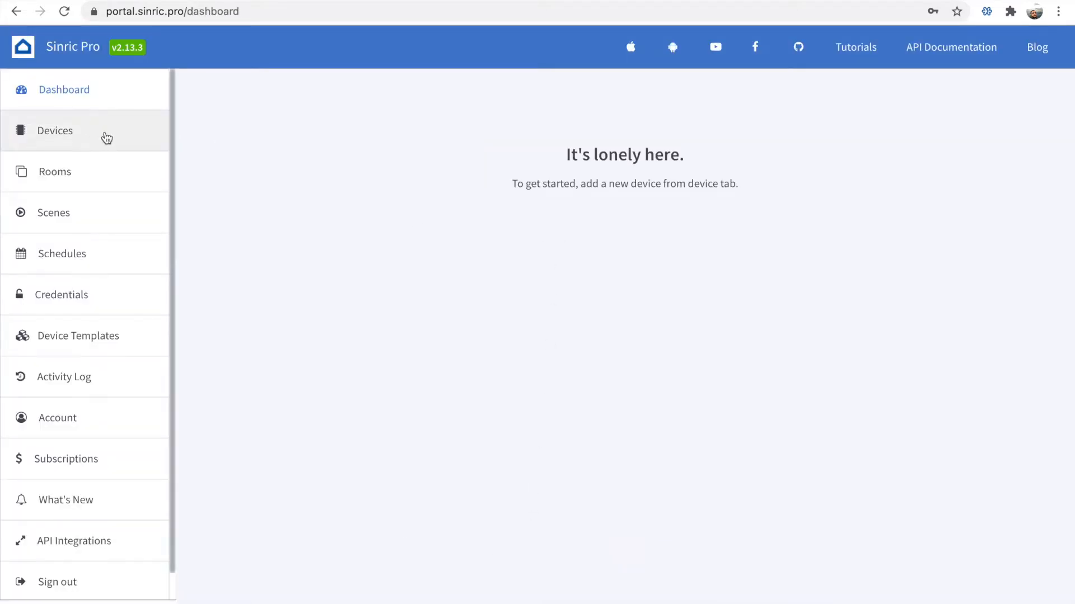
Step: Start a new device described 'To Open street door' with Device Type Smart Lock
left_click(55, 130)
type("S")
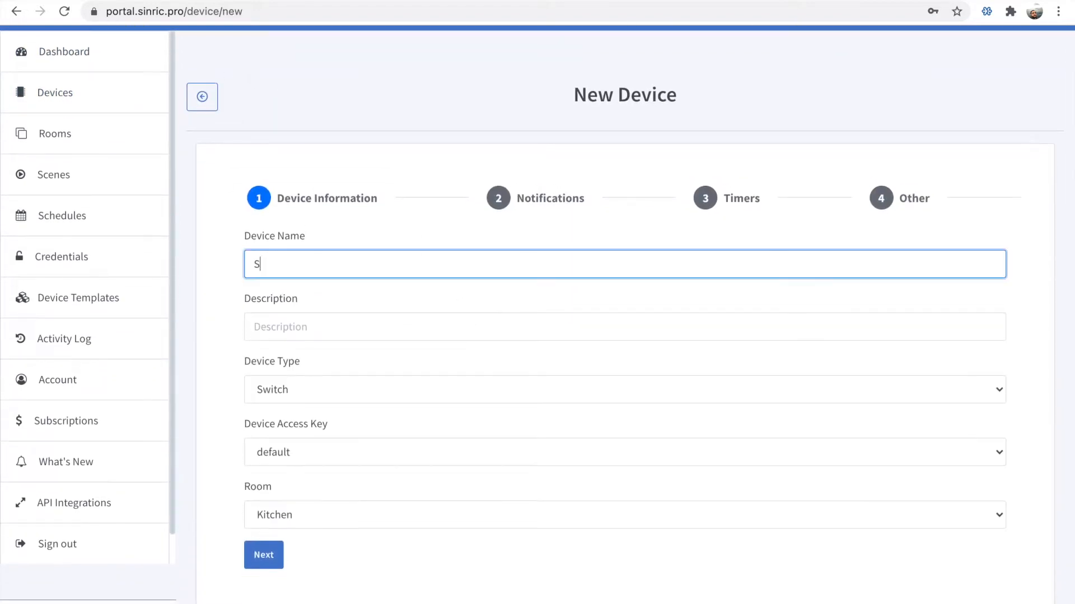
type("To Open street door")
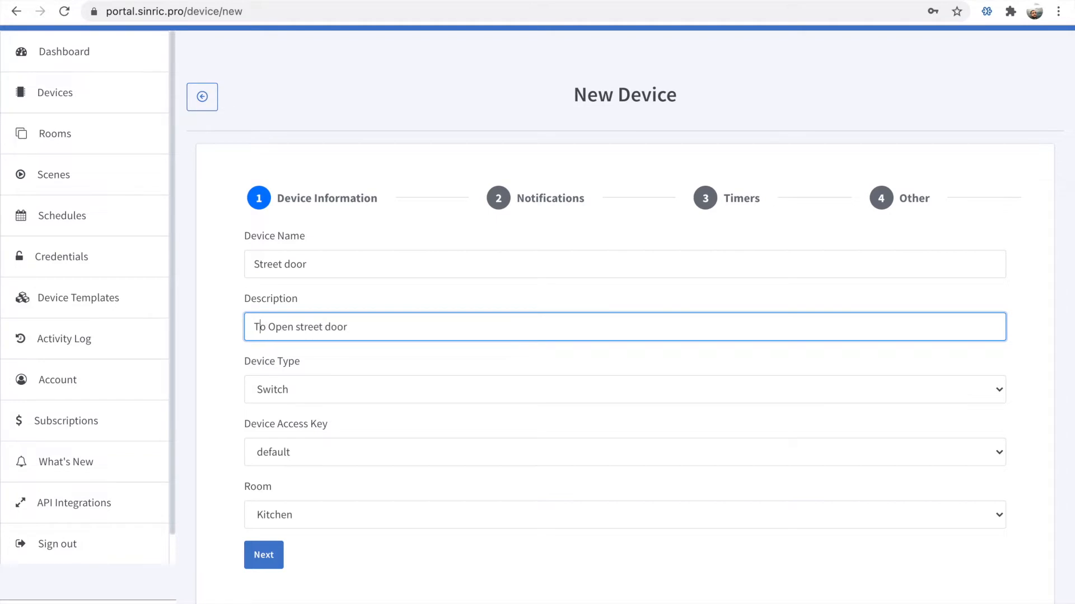
left_click(624, 389)
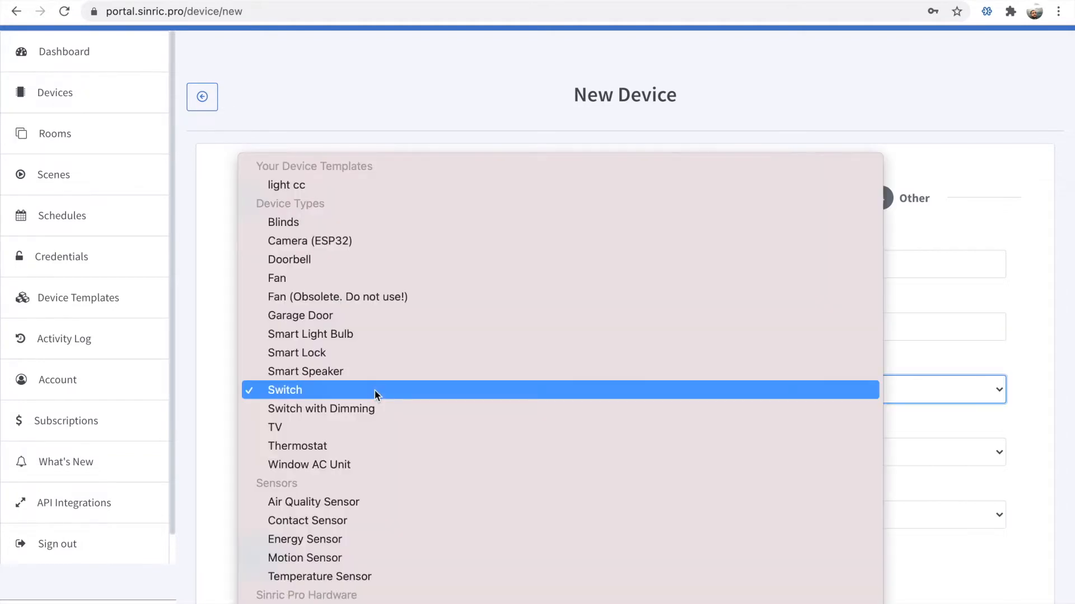
left_click(297, 352)
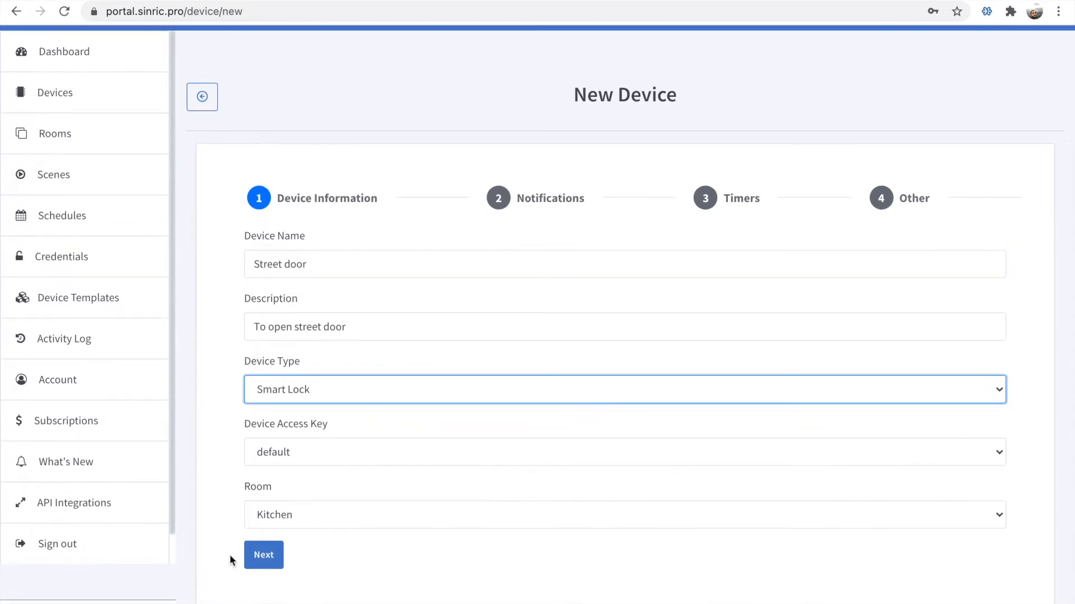
Step: Continue through notification, timer and remaining settings and save the Street door device
left_click(263, 554)
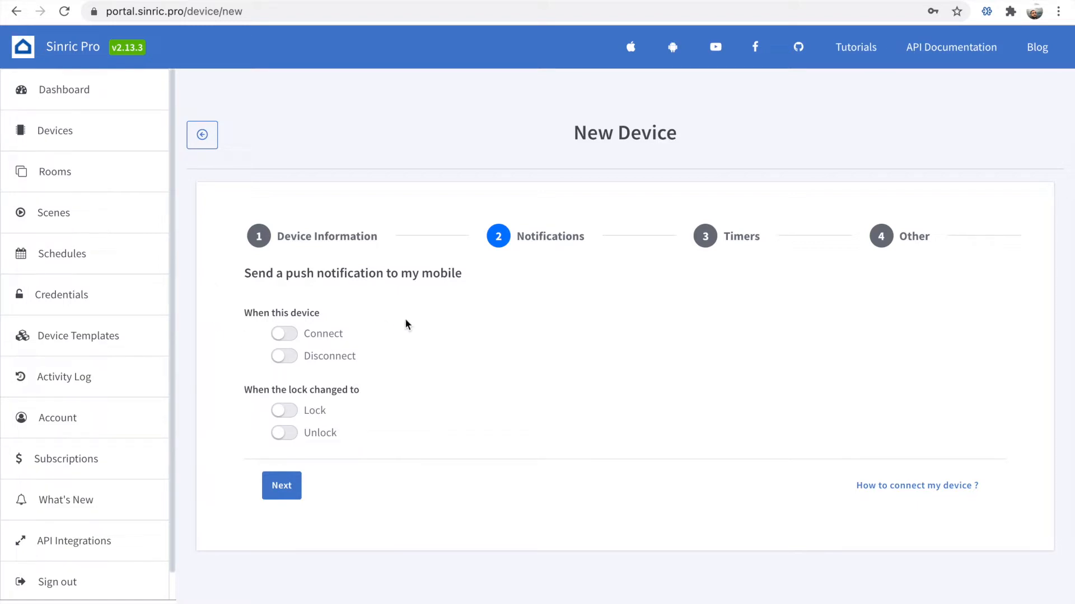
left_click(280, 485)
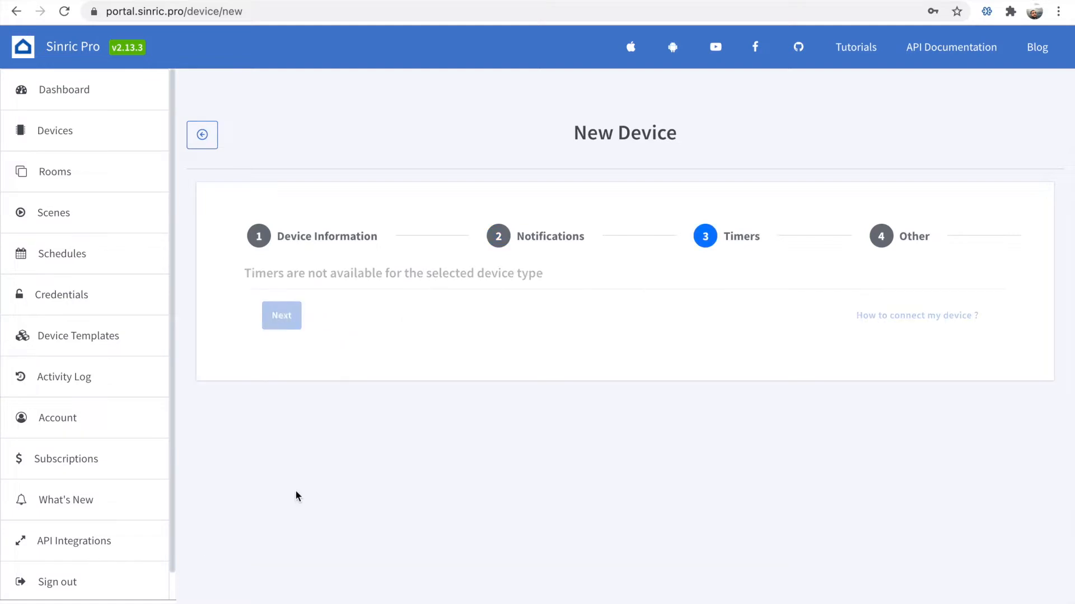
left_click(281, 316)
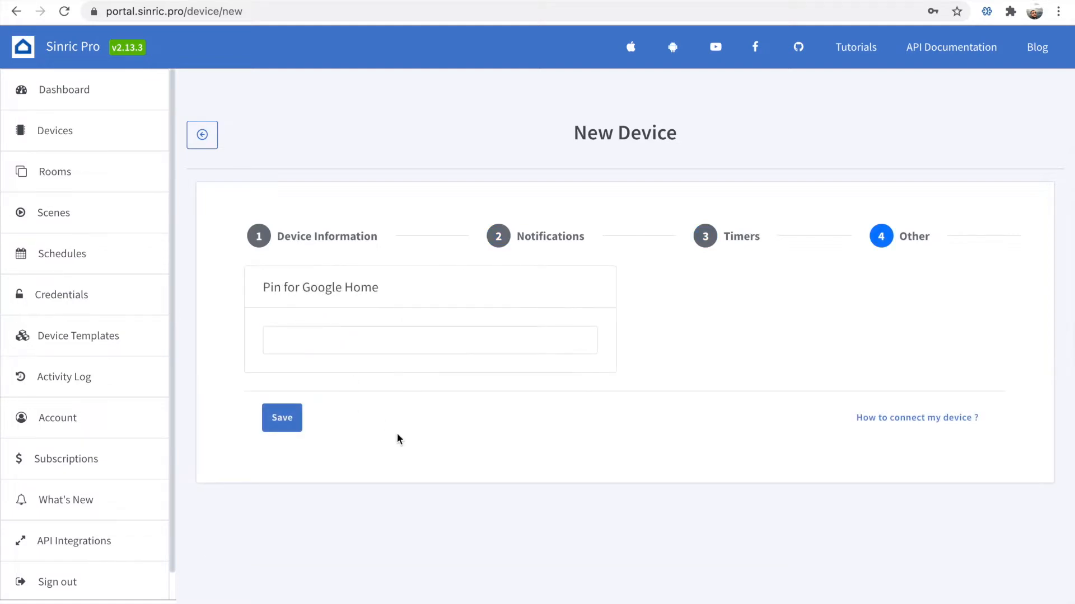
left_click(429, 340)
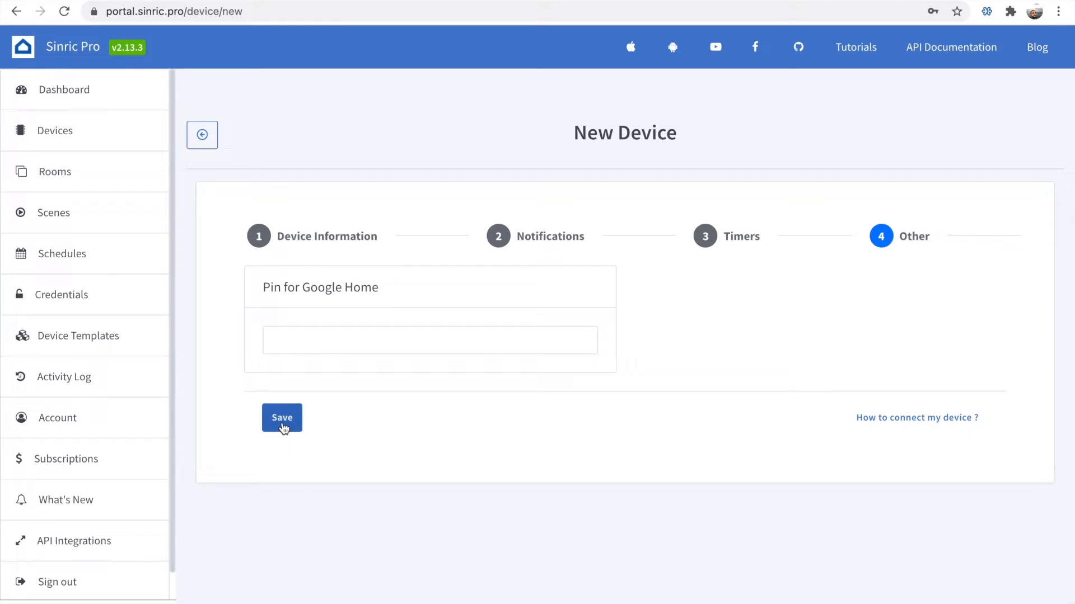
left_click(281, 417)
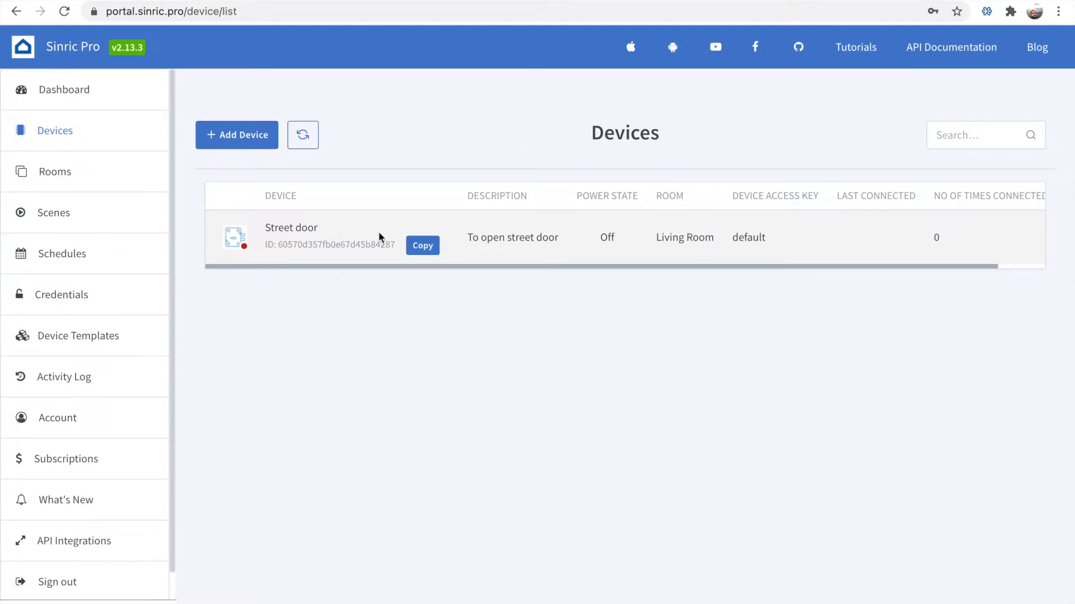
mouse_move(561, 246)
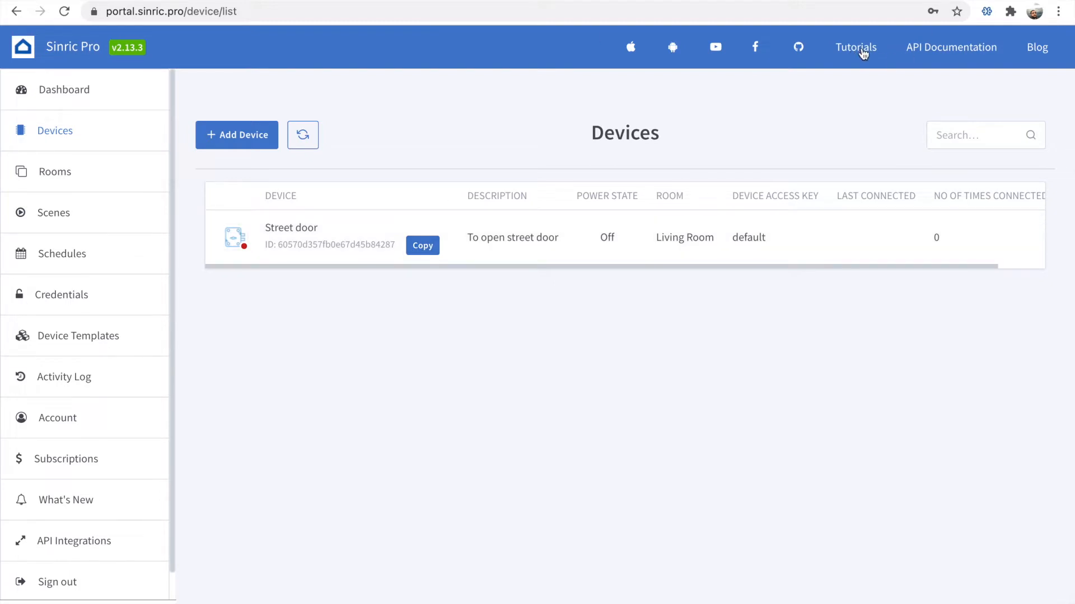
Step: From Tutorials, open the C++ SDK for Arduino, ESP8266 and ESP32 GitHub repository
left_click(855, 47)
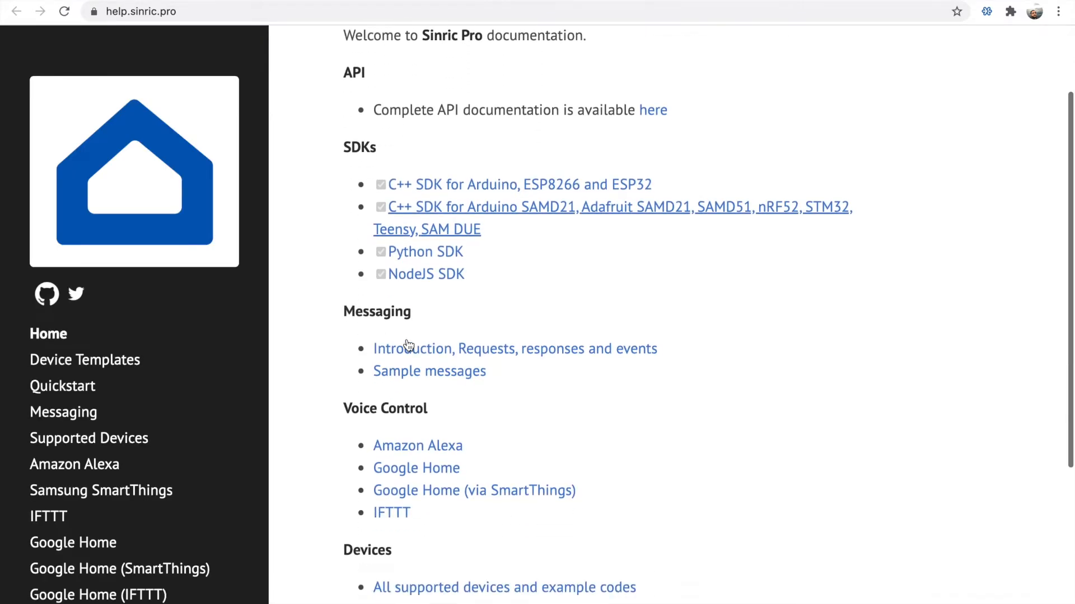
mouse_move(454, 191)
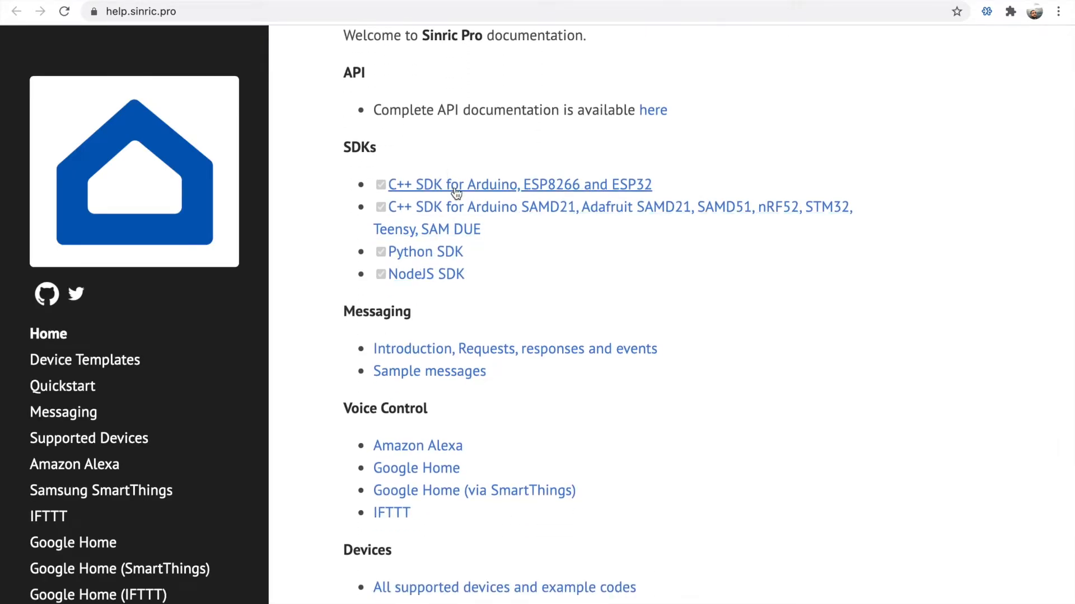
left_click(518, 185)
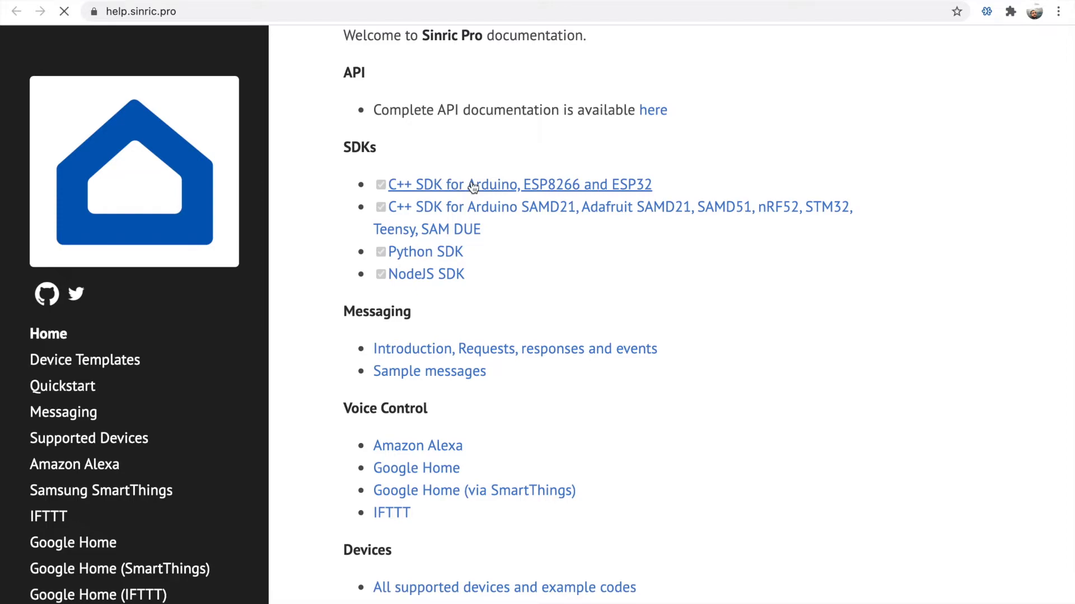
left_click(518, 185)
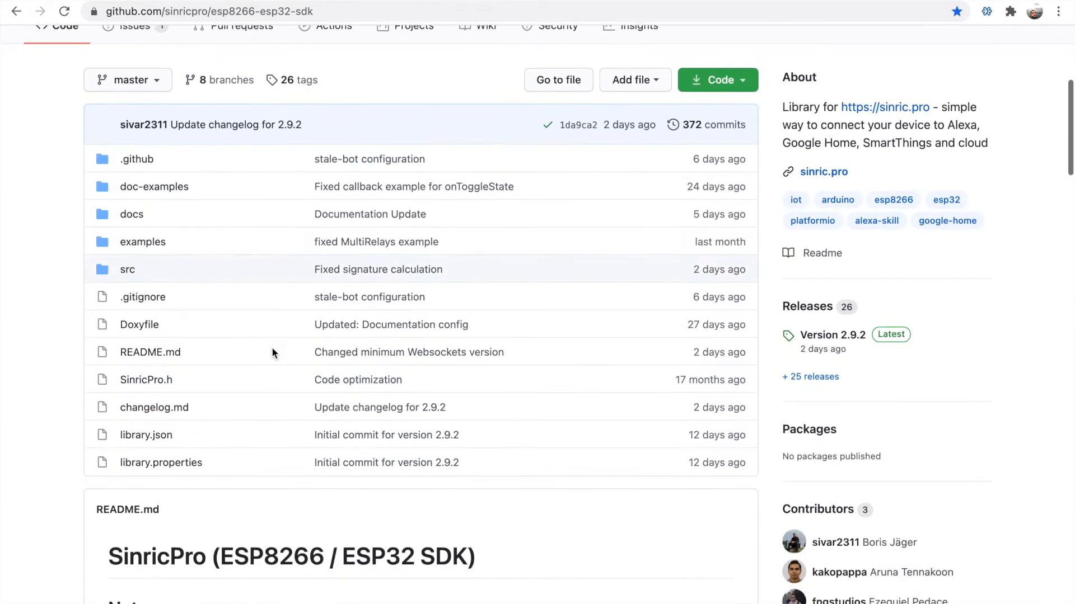
Step: Browse examples > Lock > Lock_with_feedback and view Lock_with_feedback.ino
left_click(143, 242)
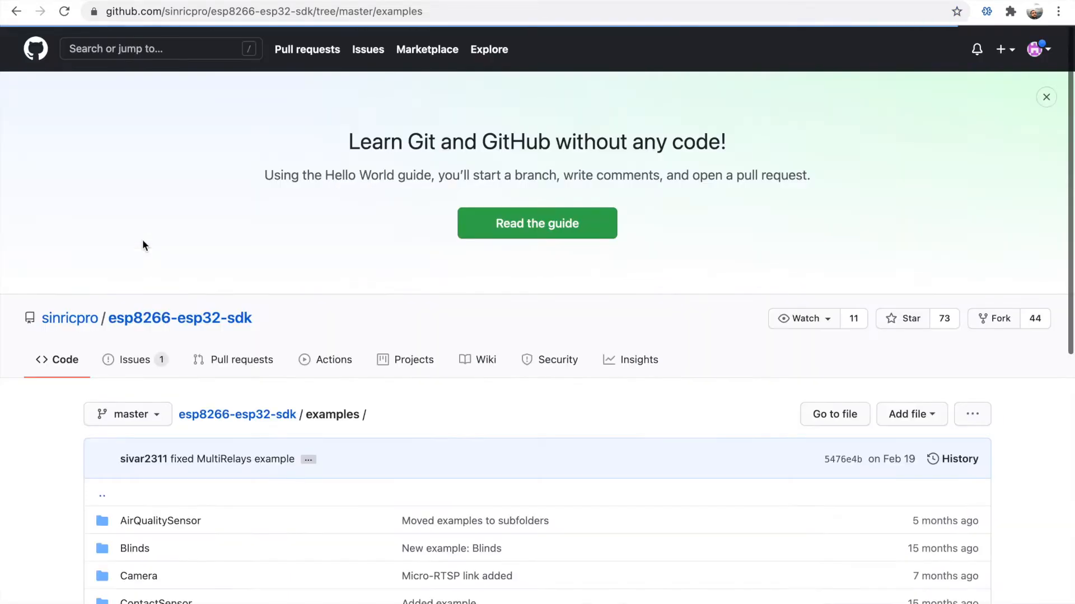
scroll("down", 3)
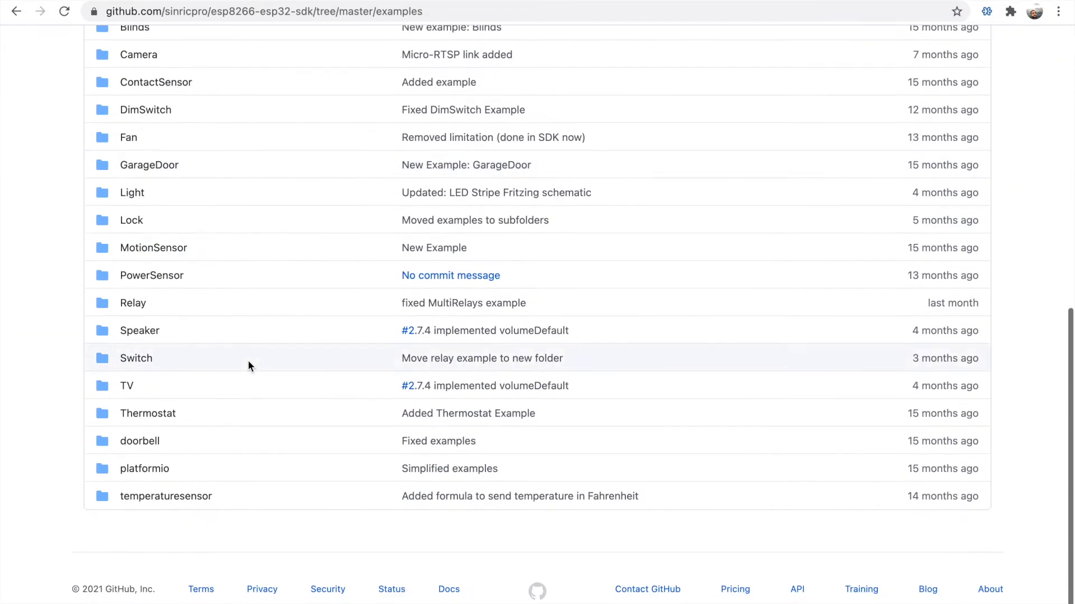
mouse_move(144, 110)
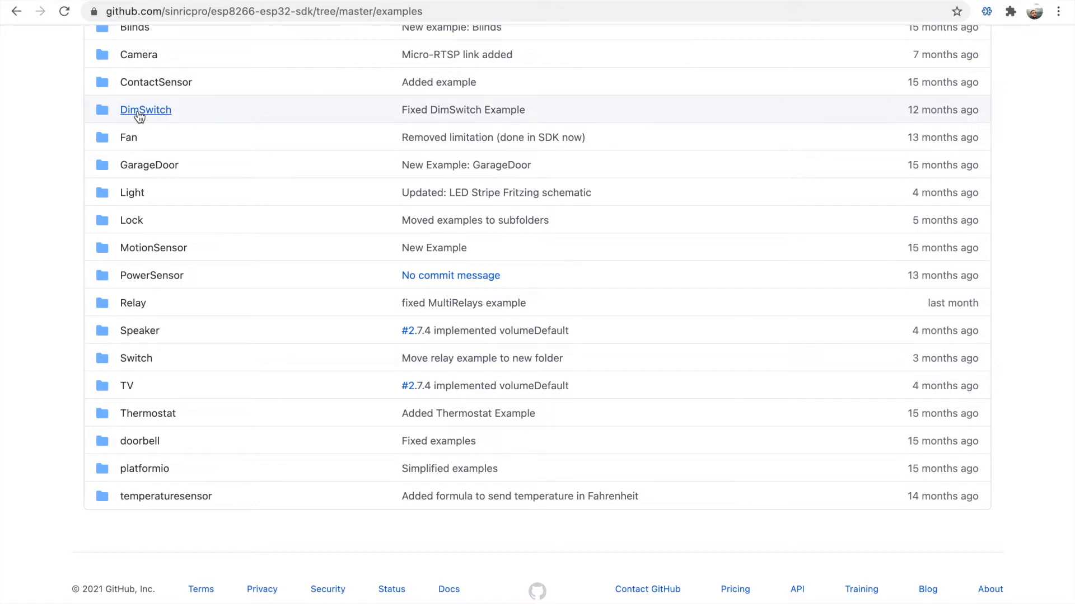
mouse_move(175, 270)
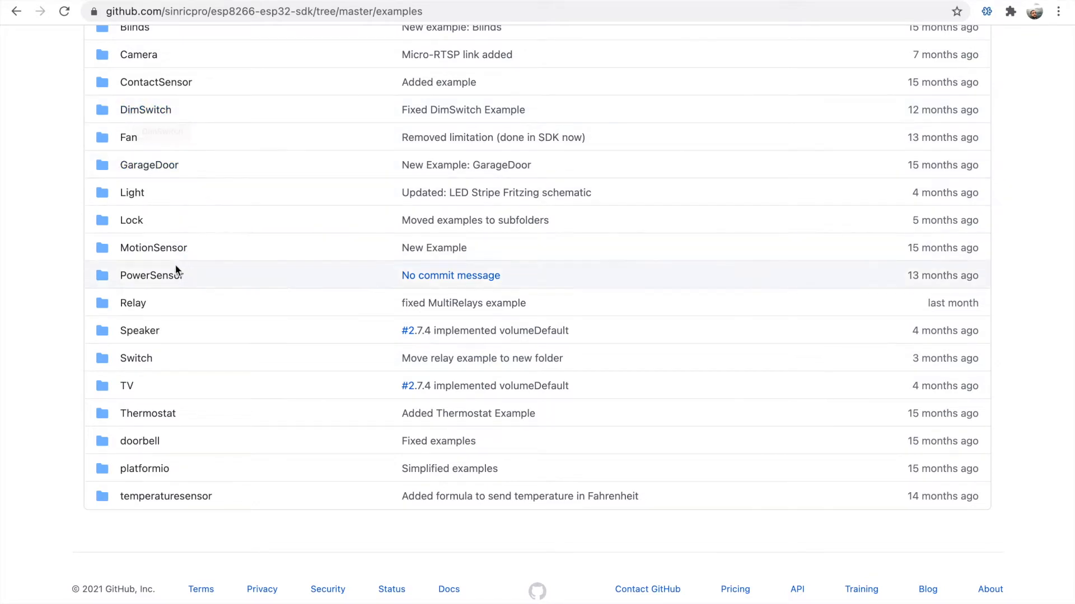
left_click(131, 221)
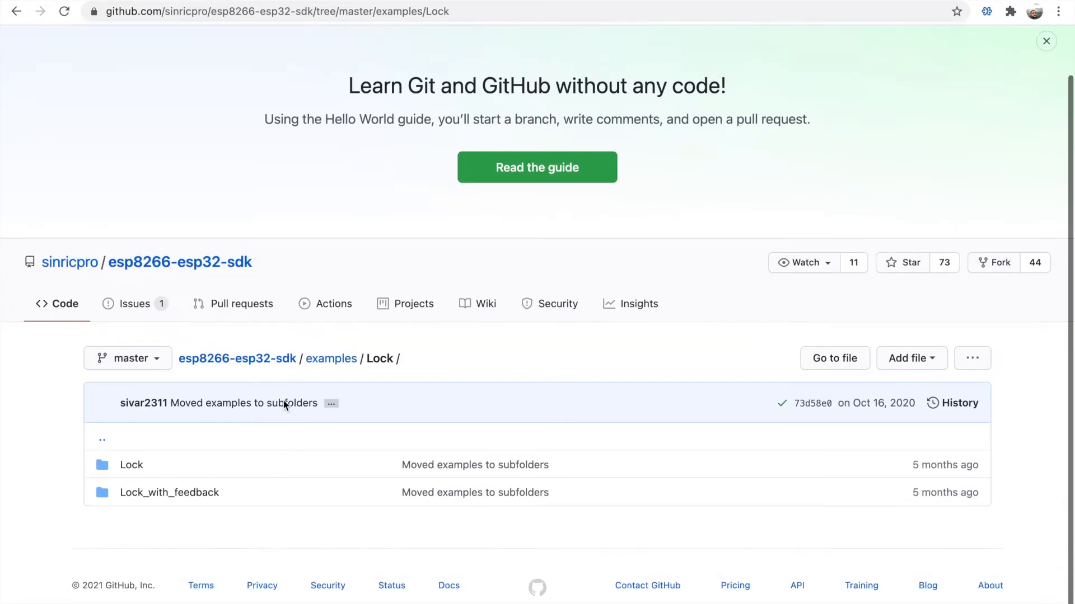
left_click(169, 492)
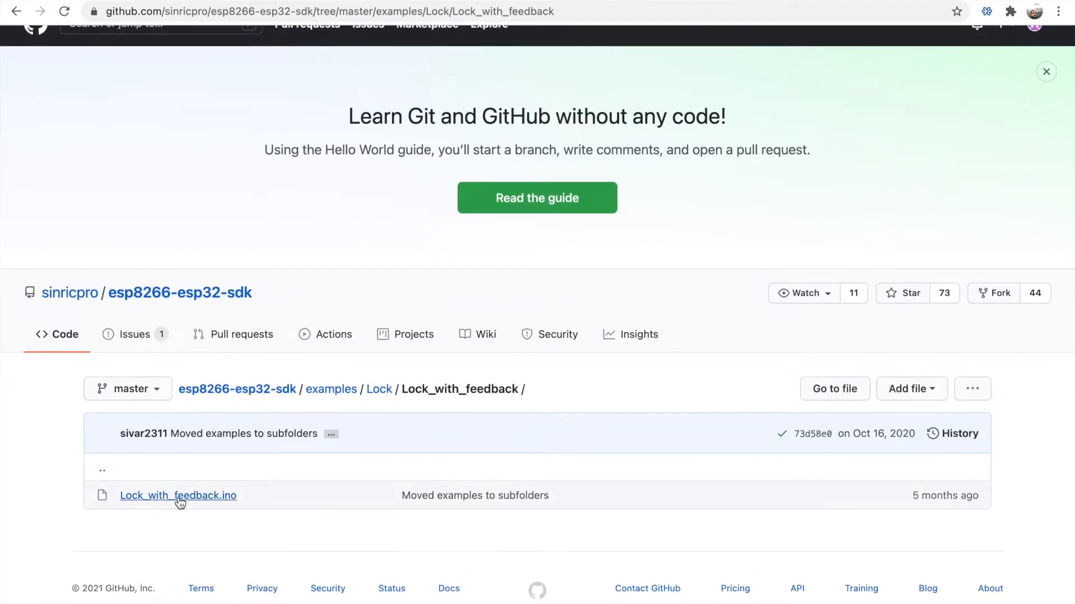
left_click(178, 495)
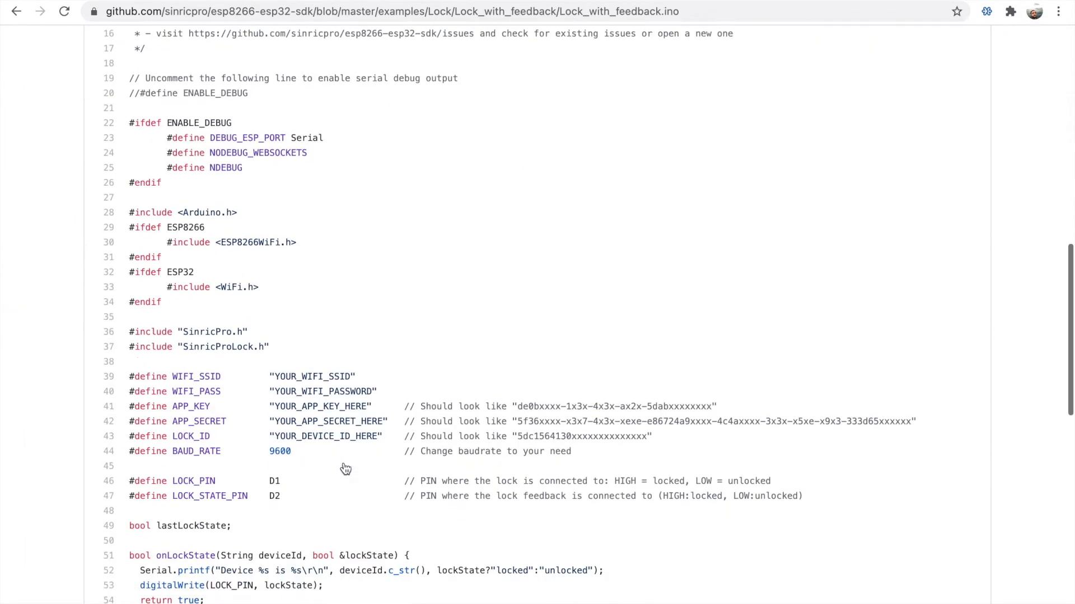
scroll("down", 3)
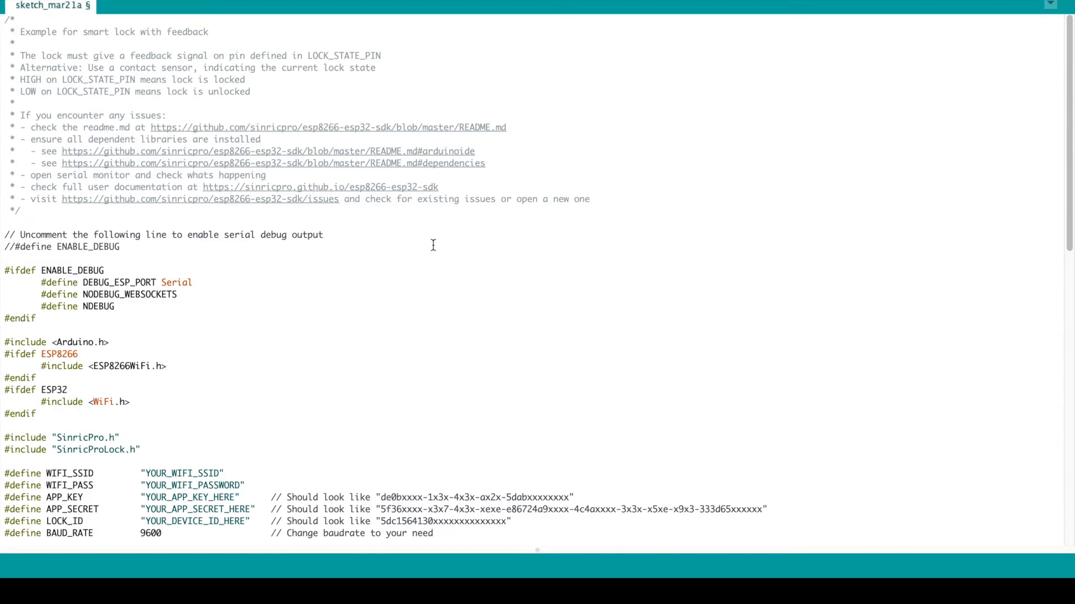
Step: Set the Wi-Fi SSID to A-A and replace LOCK_ID's placeholder with 60570d357fb0e67d45b84287
scroll("down", 3)
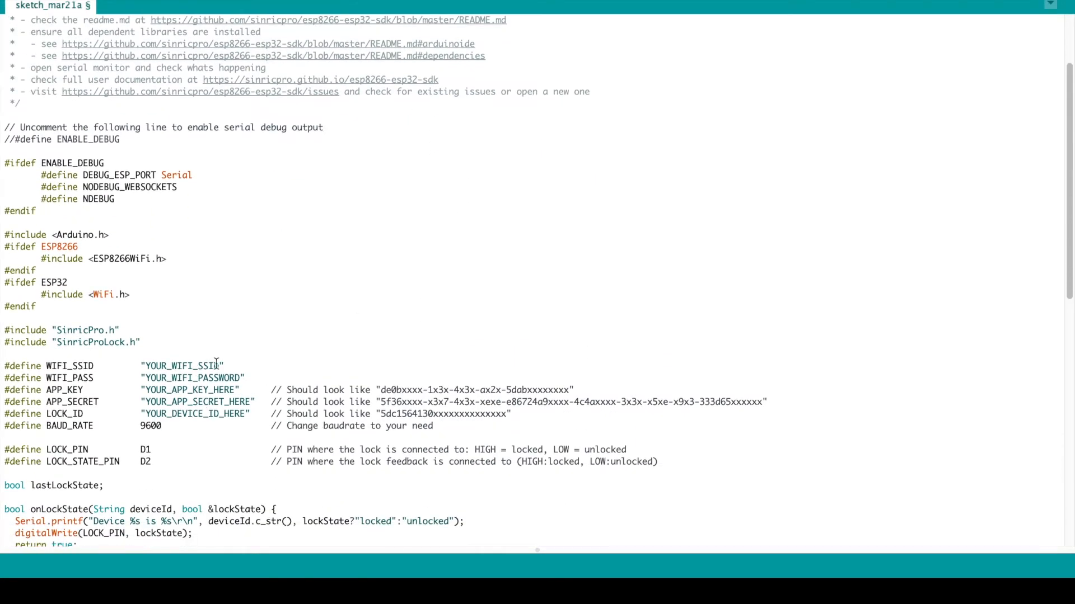
double_click(182, 365)
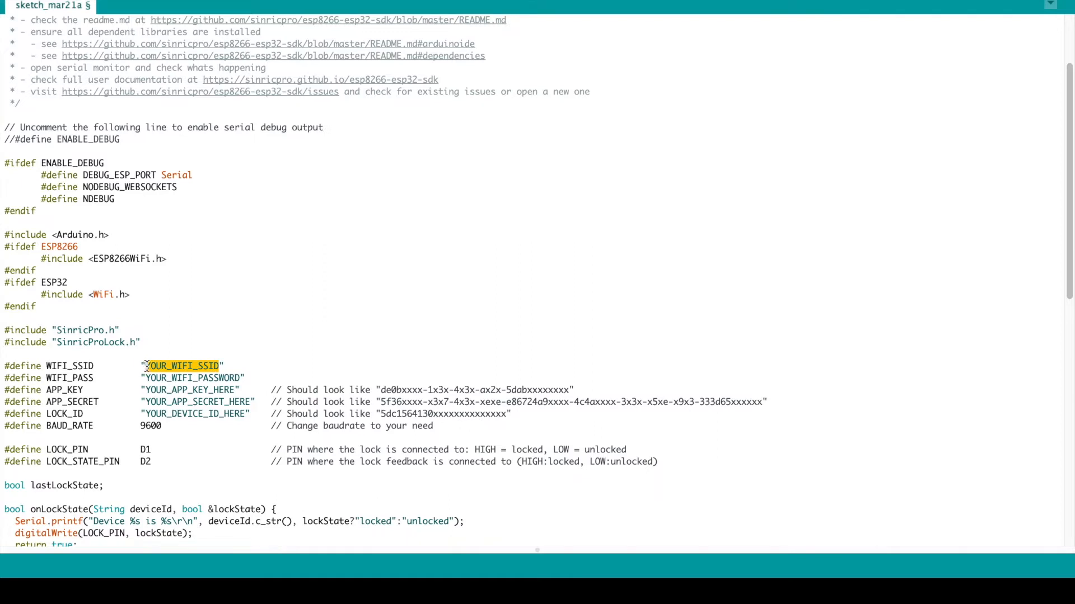
type("A-ACCESS-POIN")
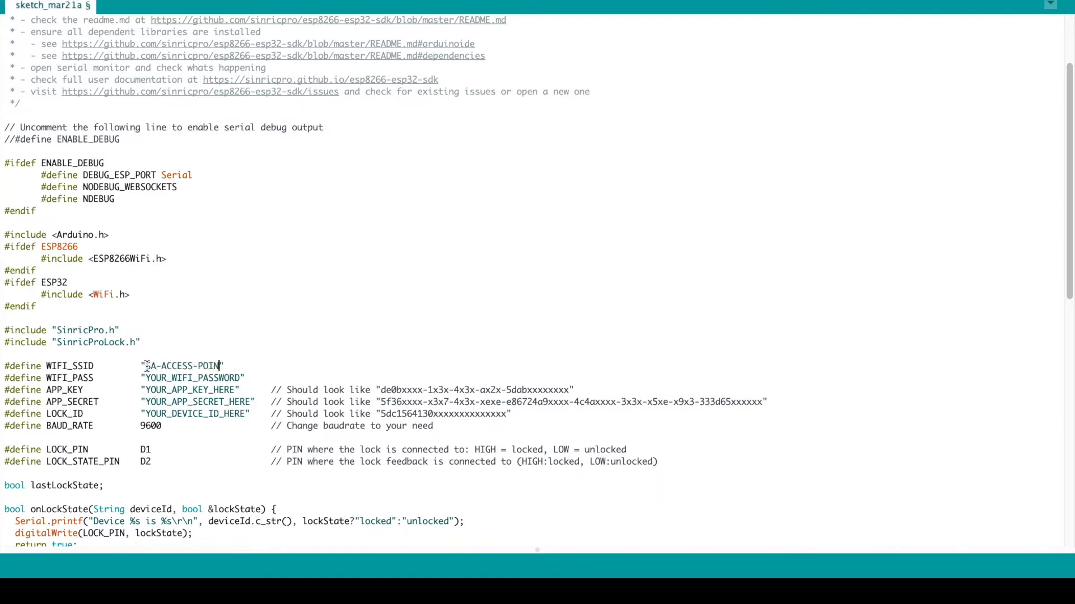
double_click(192, 377)
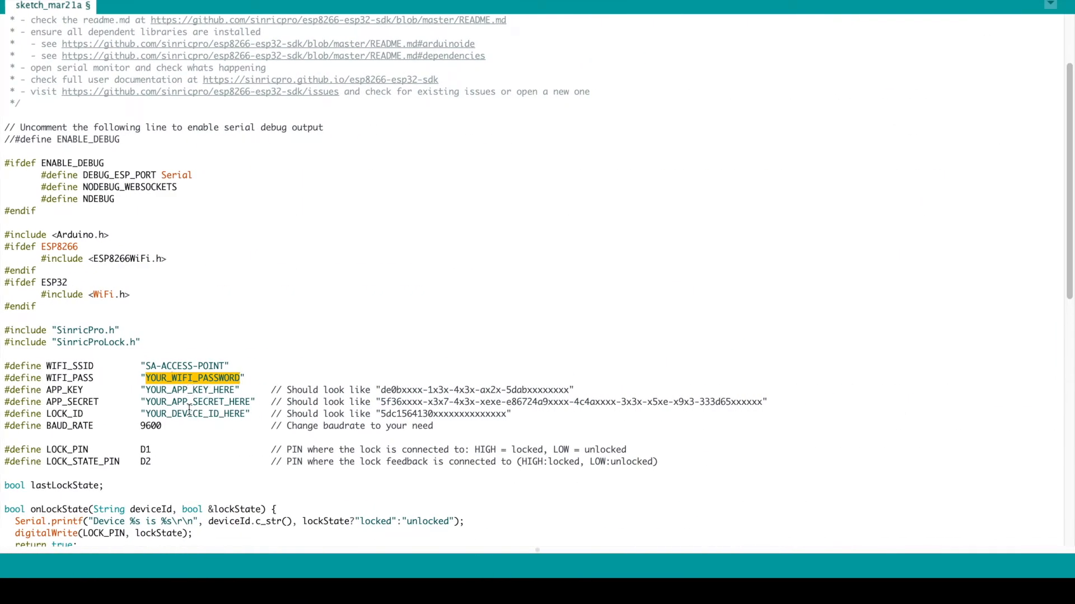
double_click(195, 414)
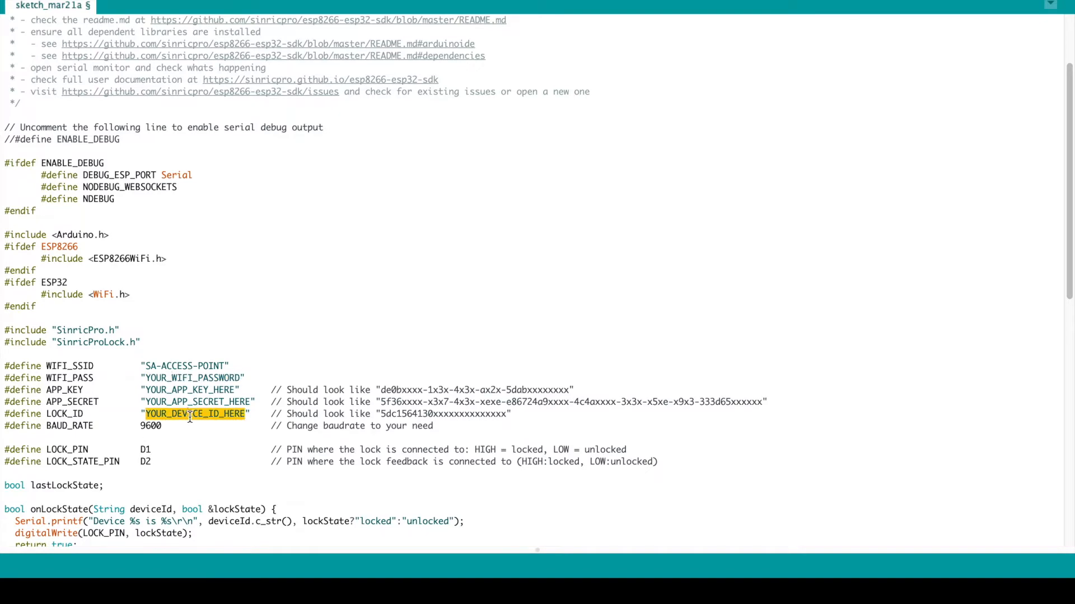
type("60570d357fb0e67d45b84287")
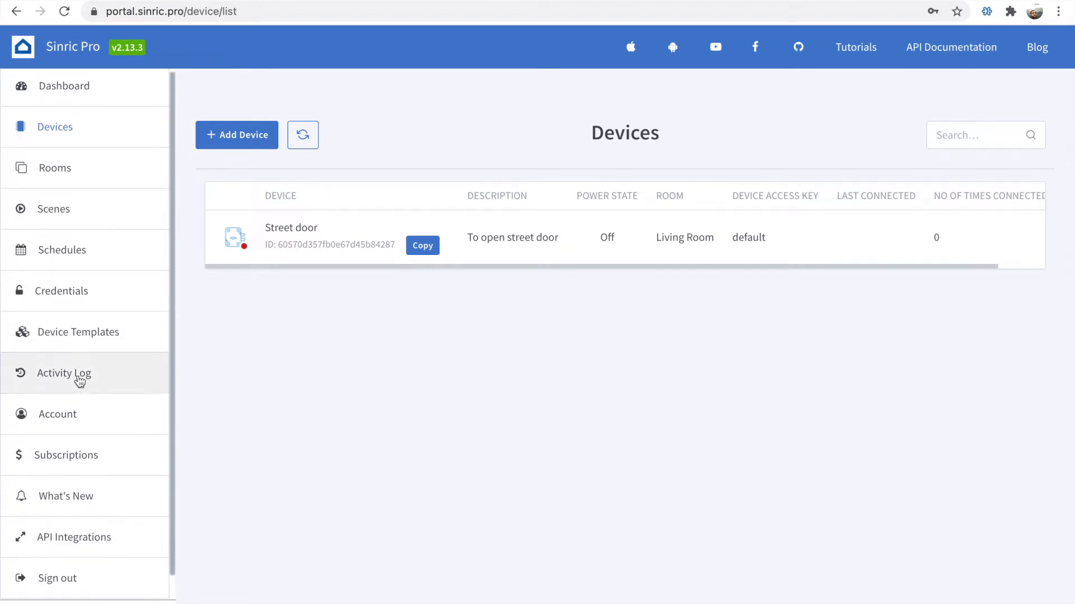
Step: Copy the Street door device ID from the Sinric Pro Devices page
left_click(60, 291)
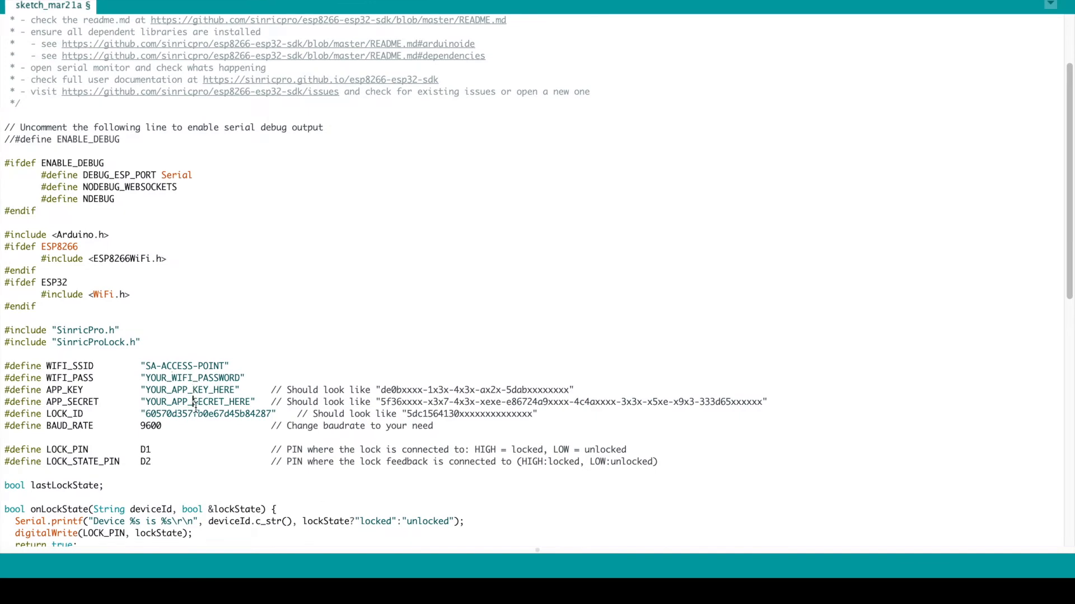
scroll("down", 3)
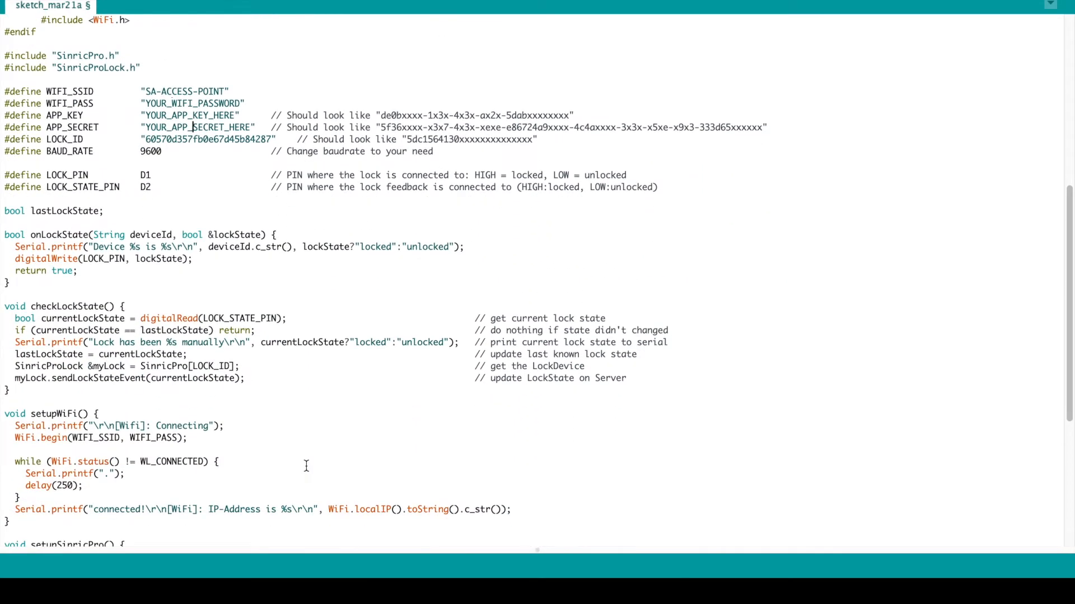
scroll("down", 3)
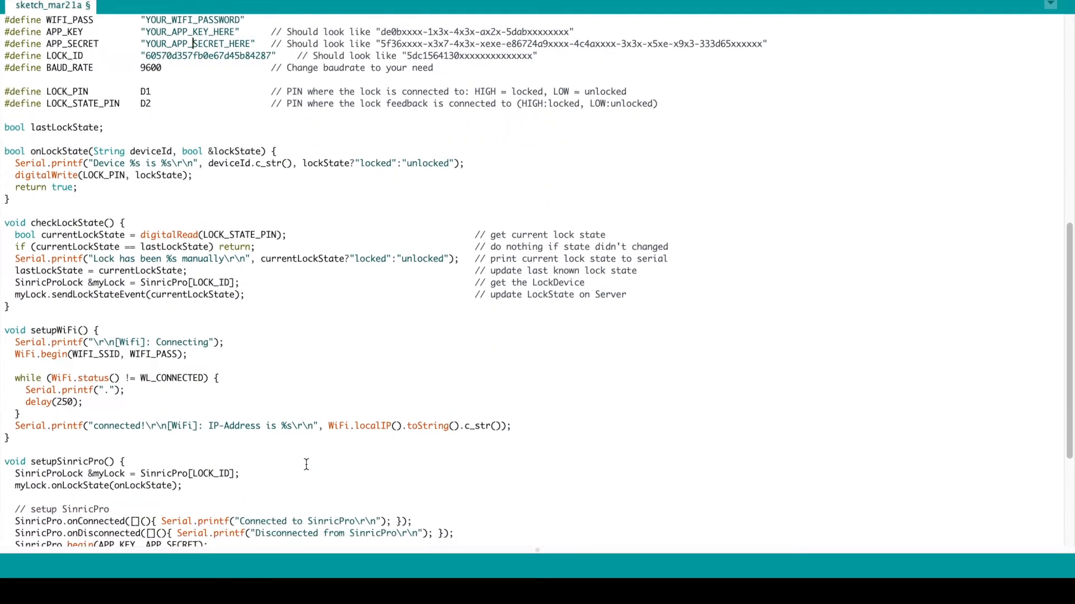
scroll("down", 3)
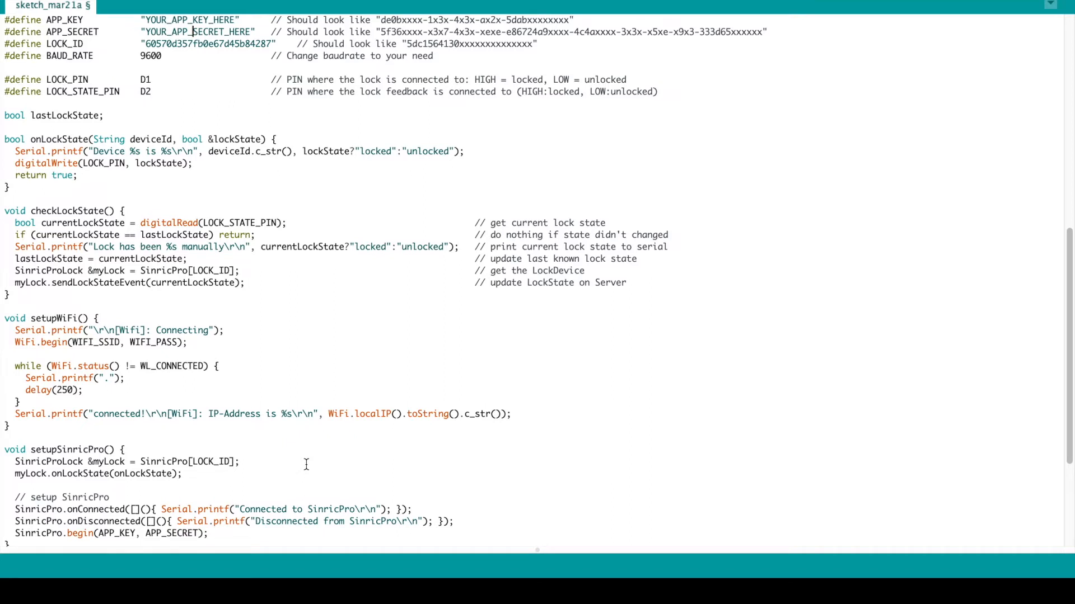
scroll("down", 3)
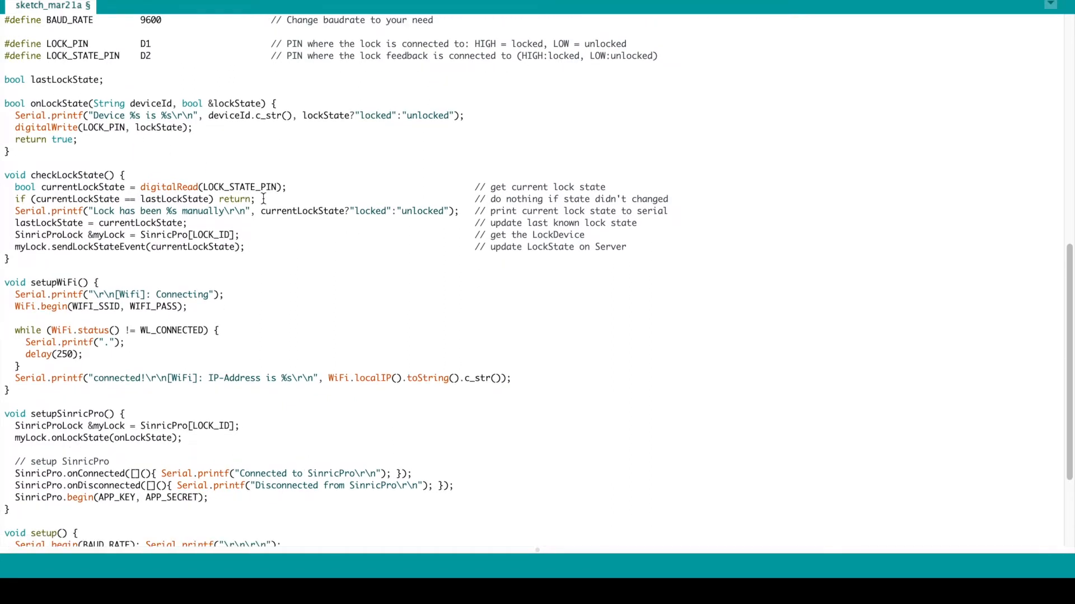
scroll("down", 3)
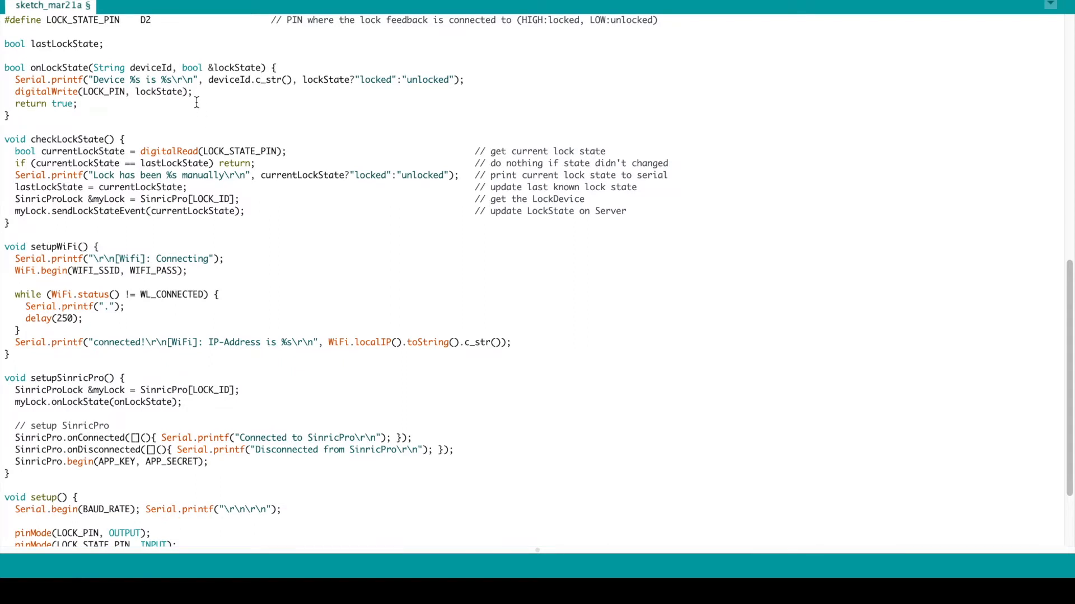
mouse_move(334, 248)
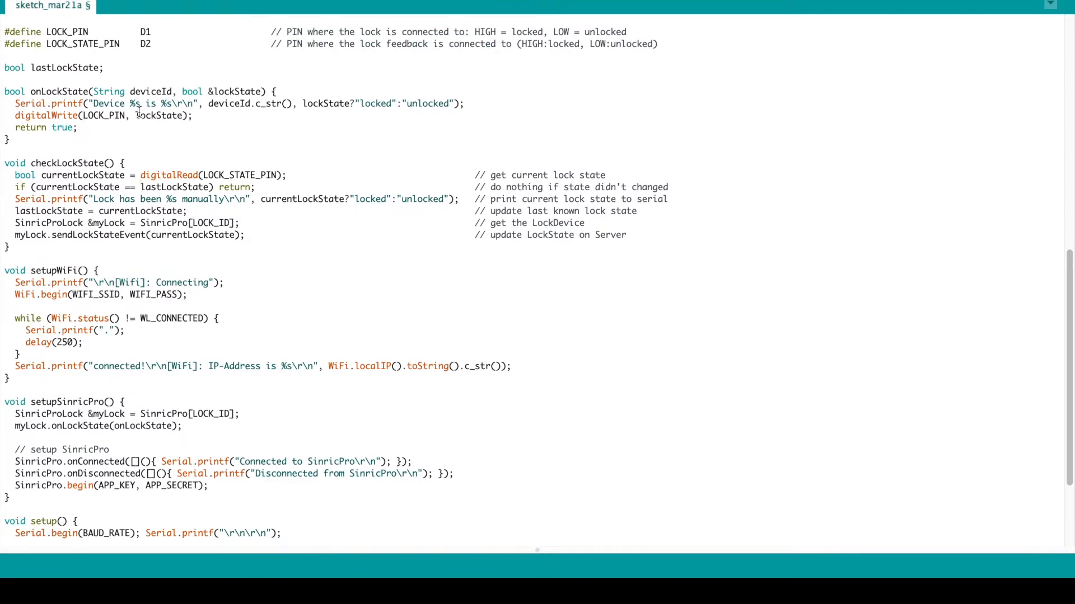
Step: Write !lockState in onLockState, then add delay(500); and digitalWrite(LOCK_PIN, false);
type("!")
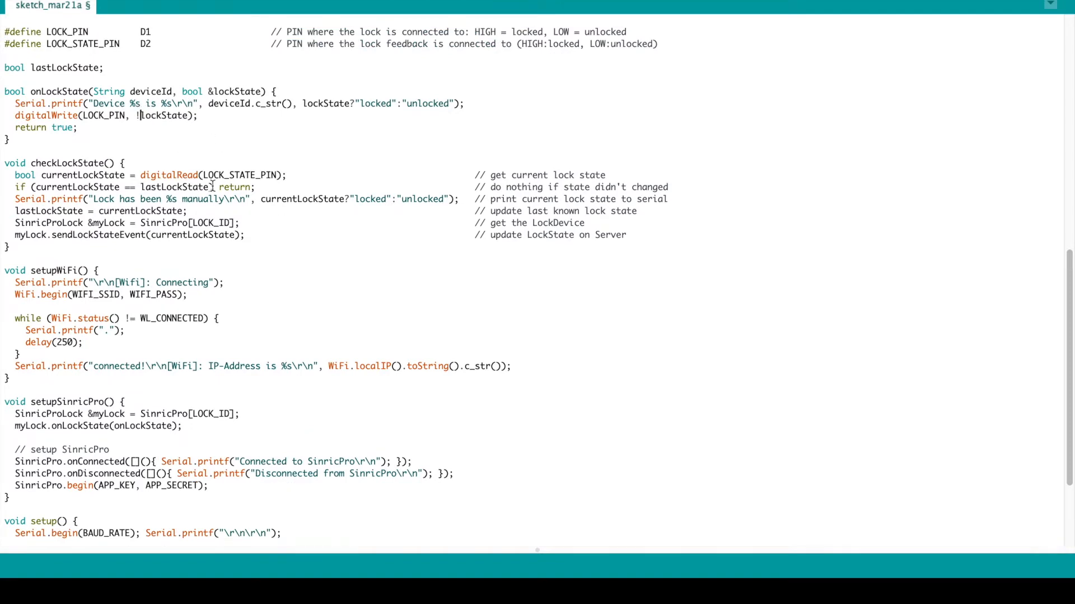
type("delay(50")
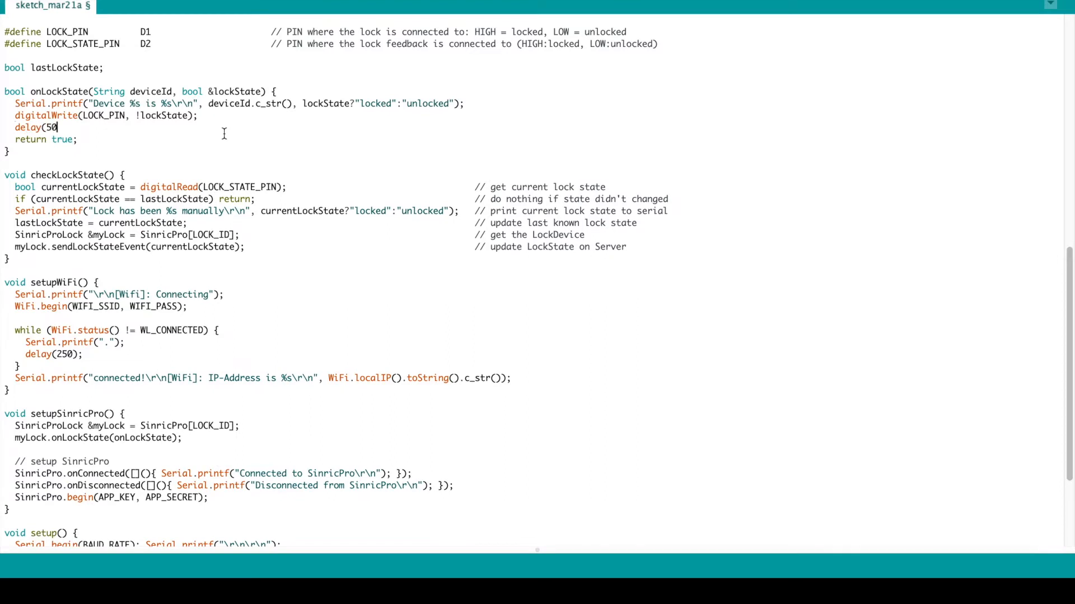
type("0);")
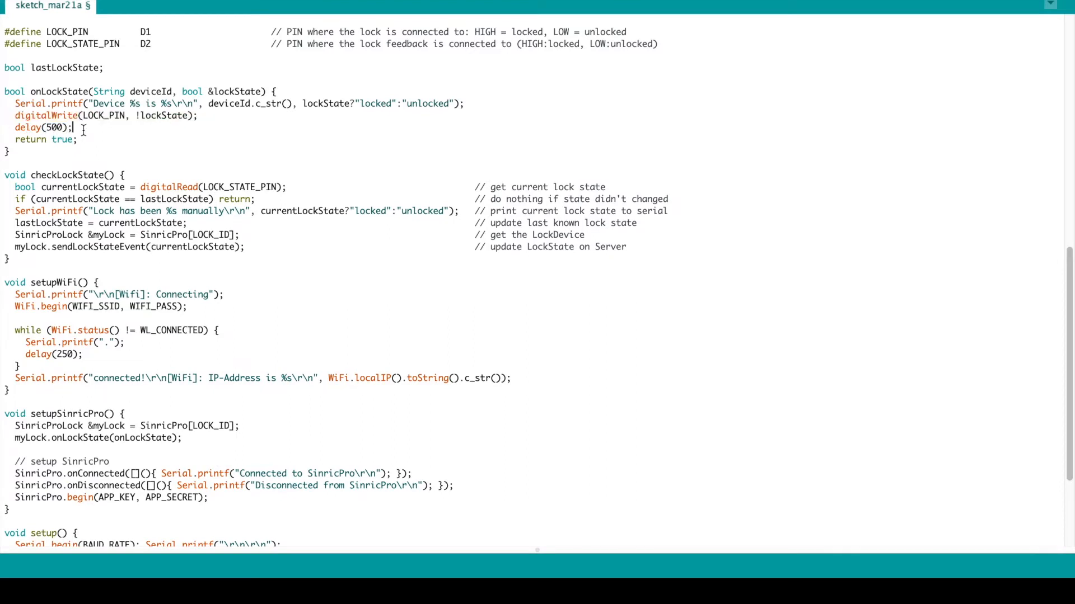
type("digitalWrite(LOCK_PIN, false);")
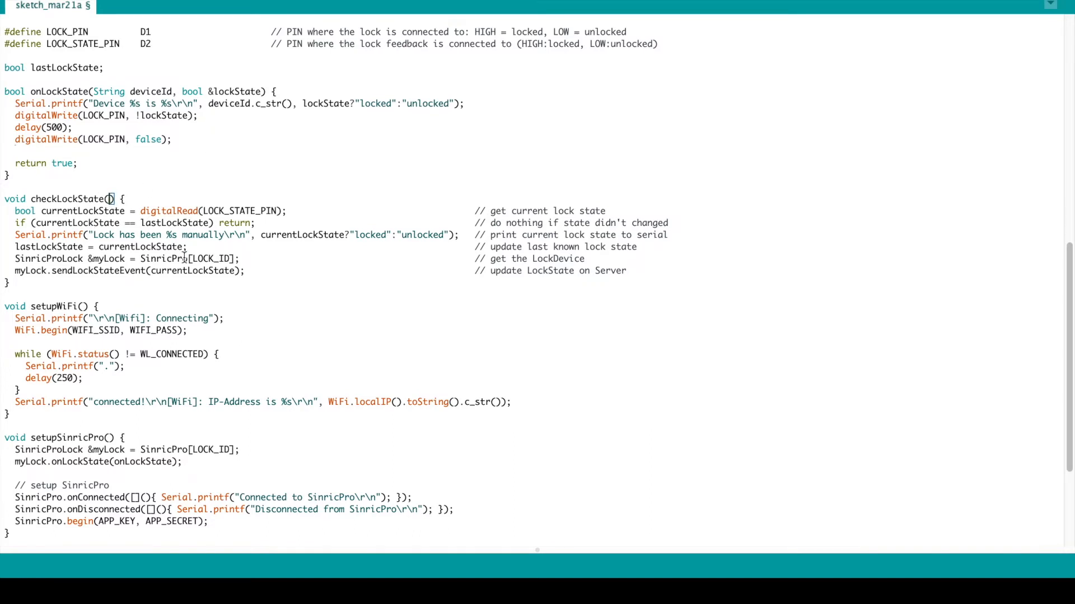
Step: Add a bool lockState parameter to checkLockState, delete its four pin-reading lines, and add delay(1000) in onLockState
type("bool sta")
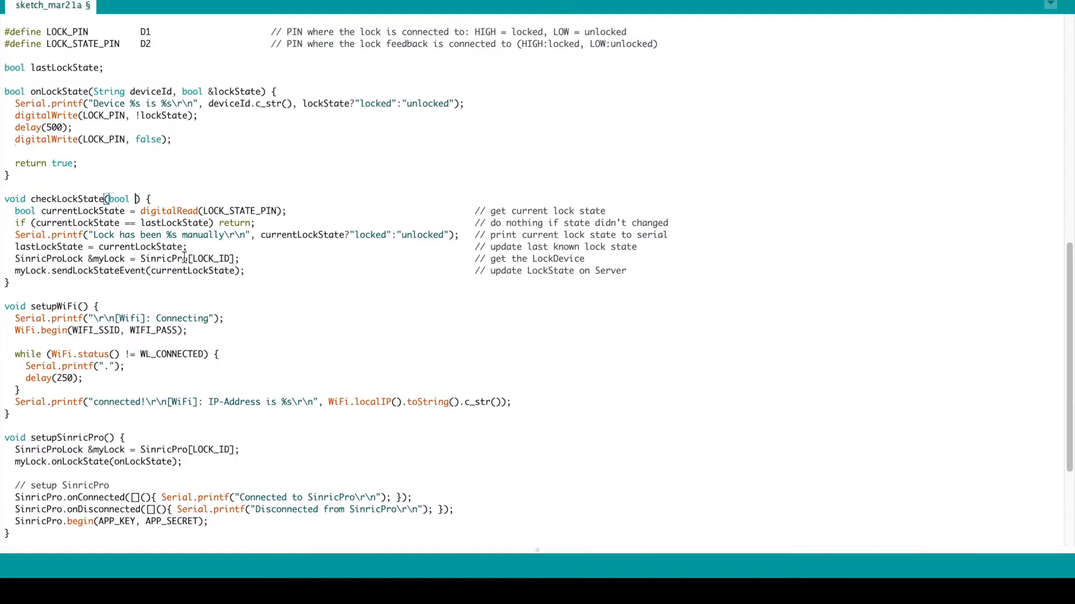
type("&lockState")
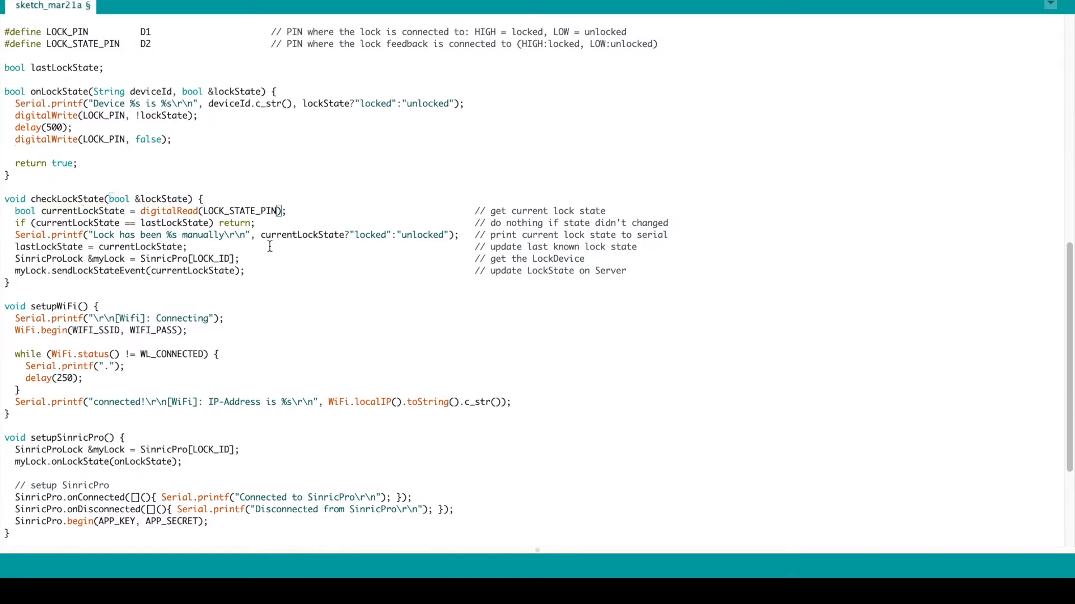
double_click(23, 210)
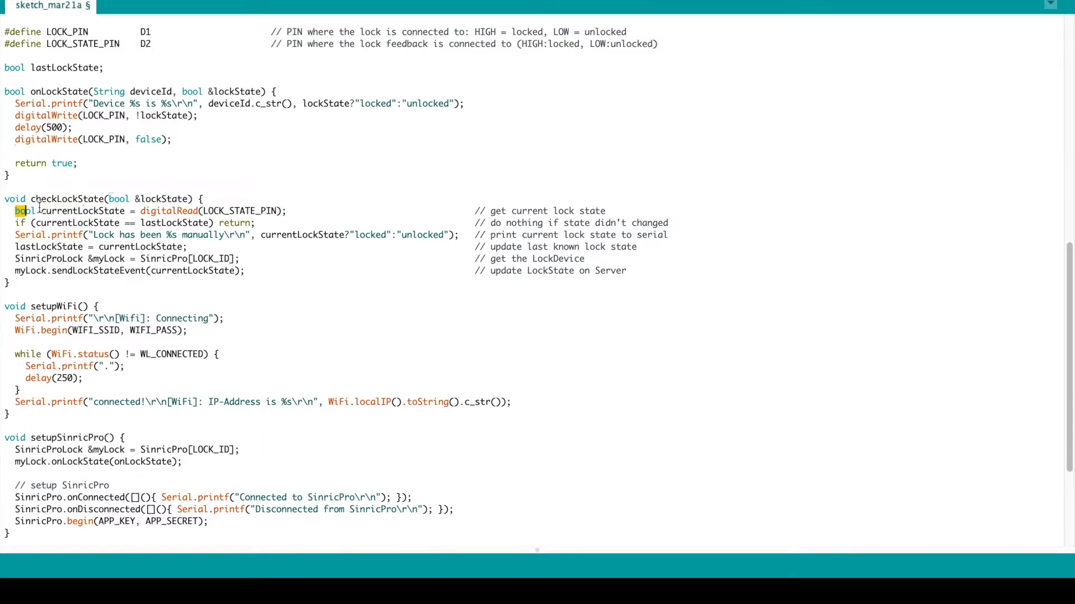
left_click_drag(20, 210, 659, 234)
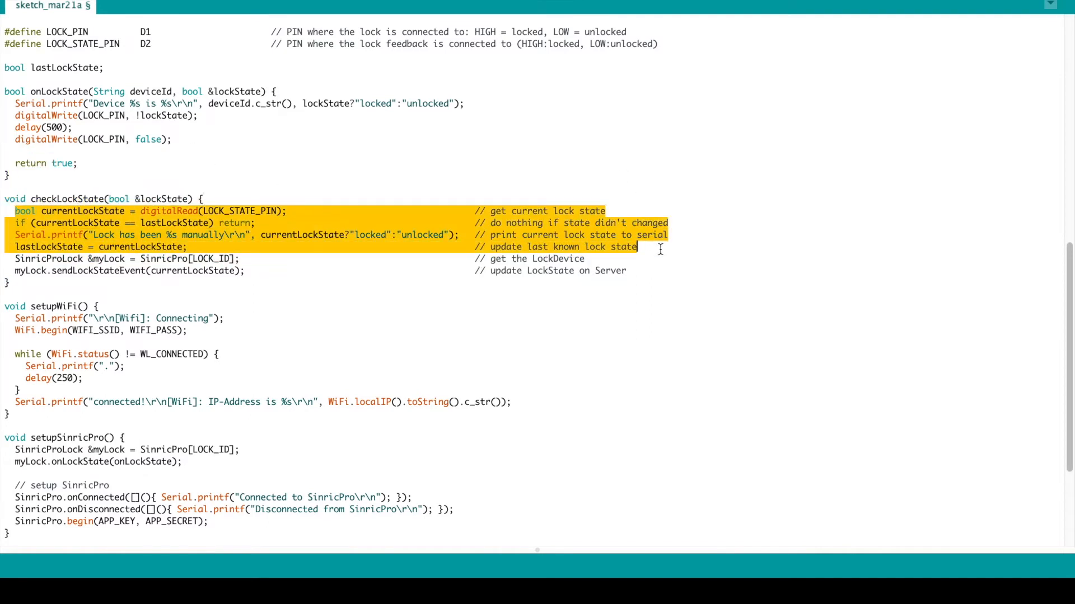
key("Delete")
type("l")
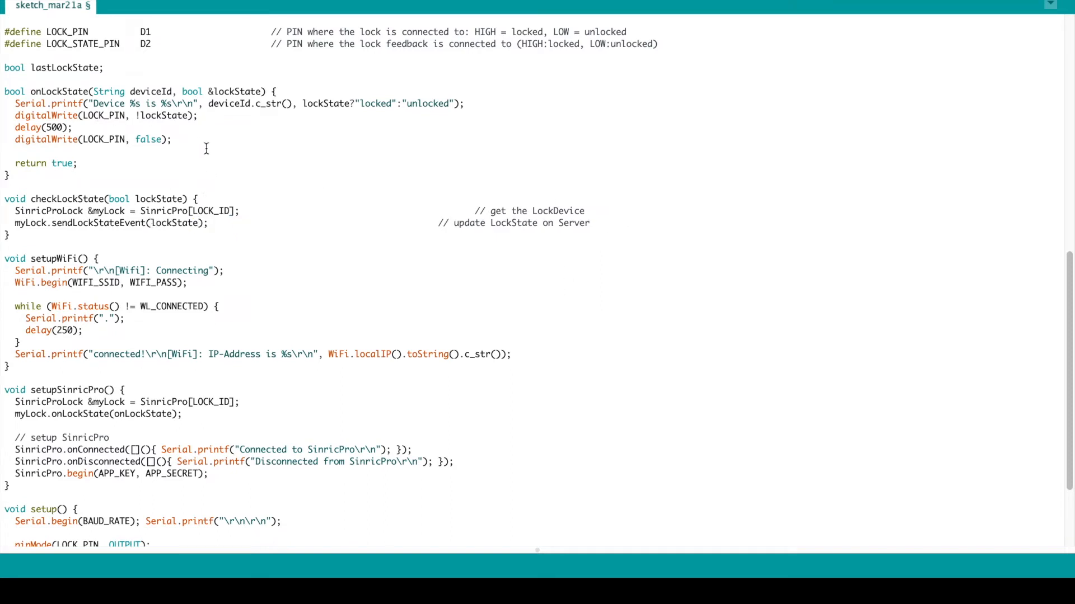
type("delay(1000);")
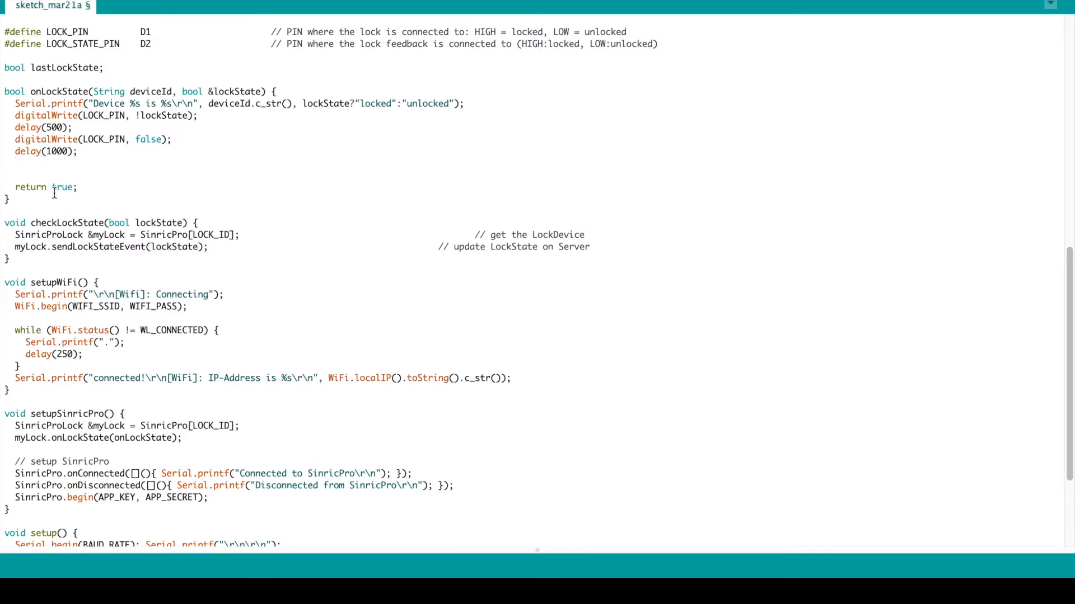
Step: Rename checkLockState to sendLockState, call sendLockState(false) in onLockState, and remove its loop() call
type("check")
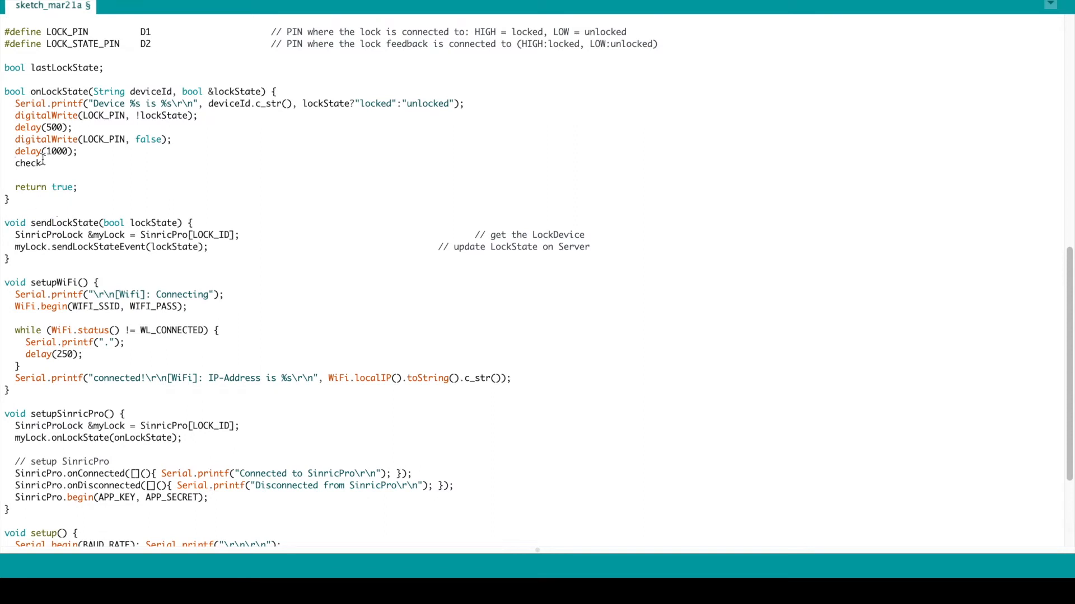
type("endLockSt")
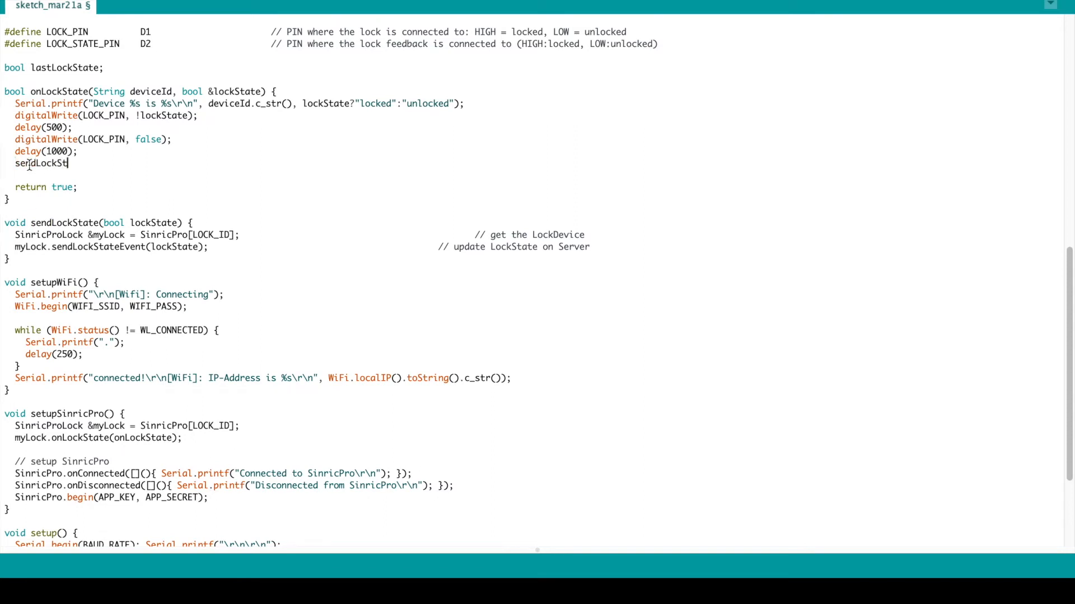
type("ate()")
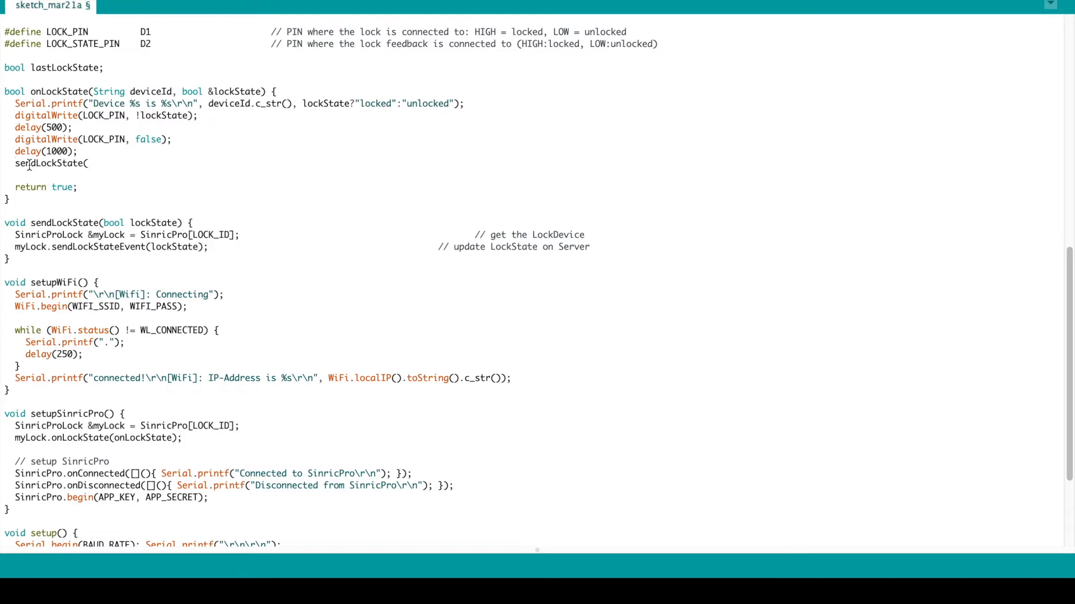
type("false);")
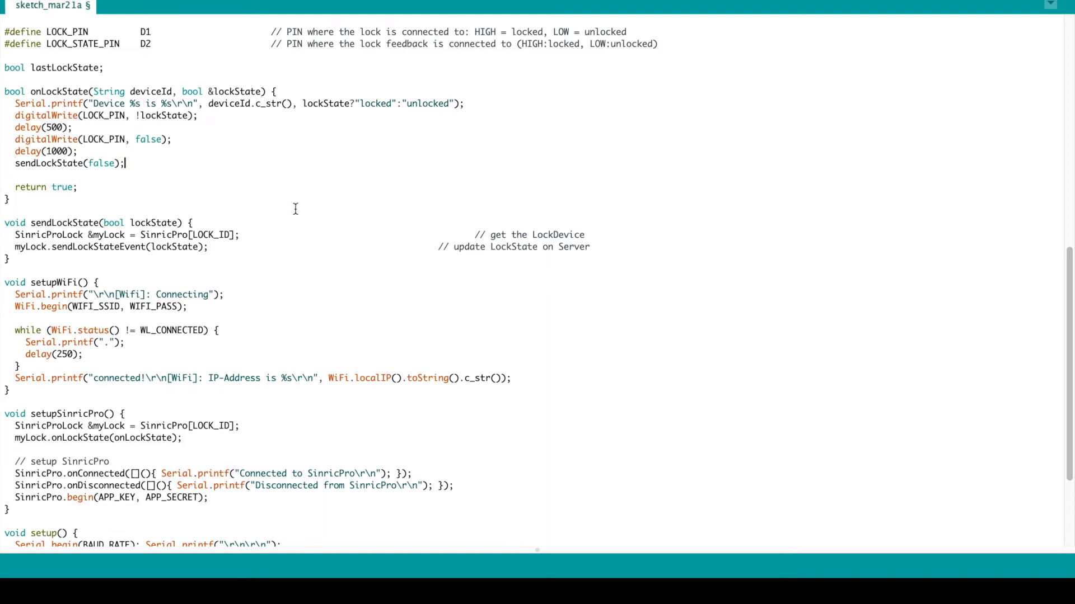
scroll("down", 3)
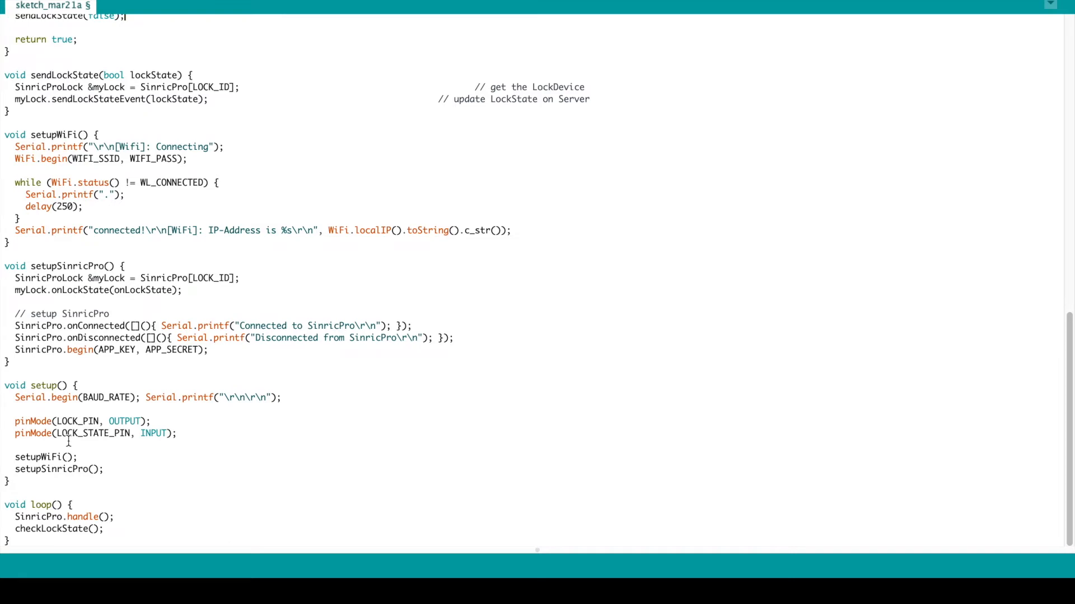
double_click(55, 528)
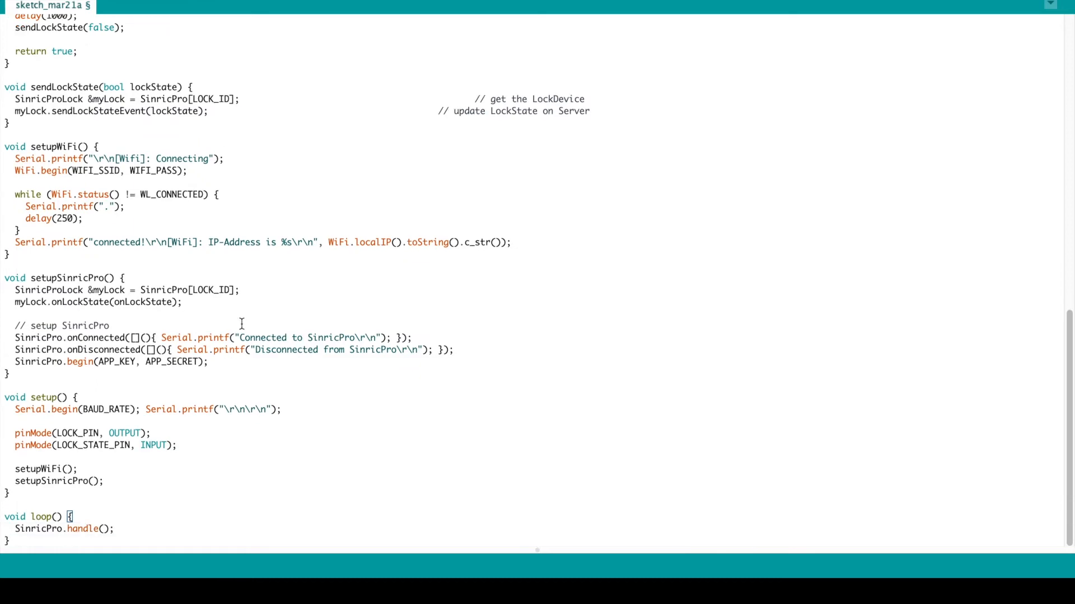
Step: Declare unsigned long previousMillis = 0 and an interval variable below bool lastLockState
scroll("up", 3)
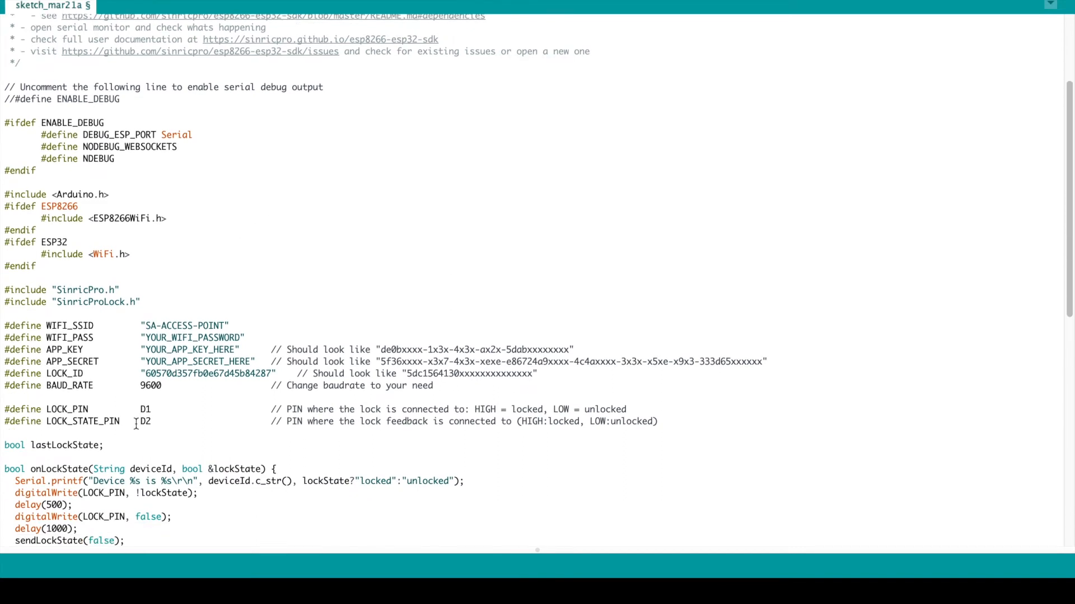
type("unsigned long previousMillis = 0;")
type("unsigned long interval = 30000;")
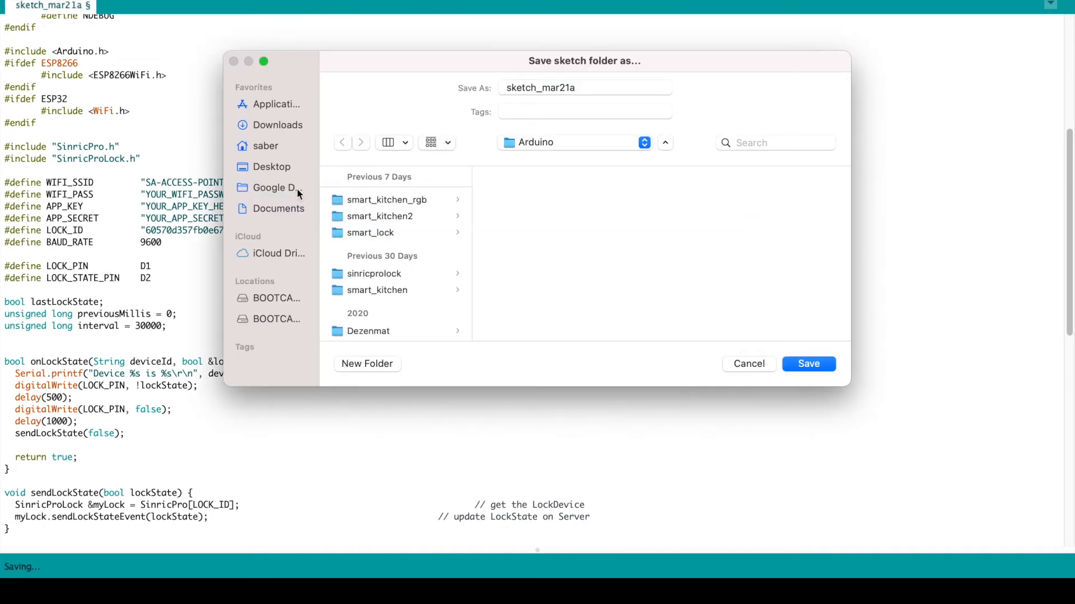
Step: Save the sketch as smartlock_t from the Save As dialog
type("smartlock_t")
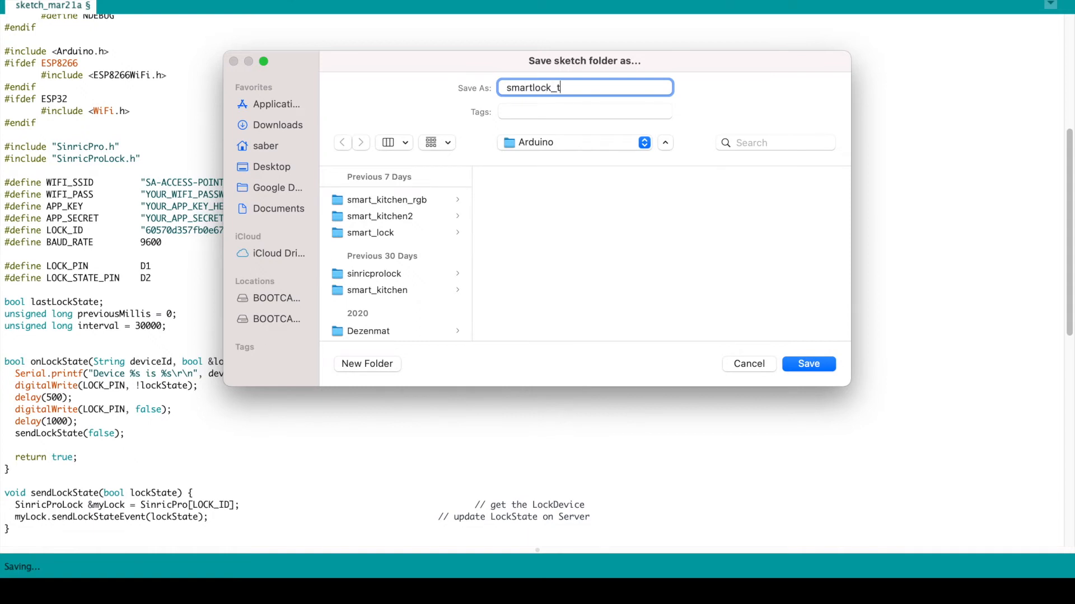
left_click(808, 363)
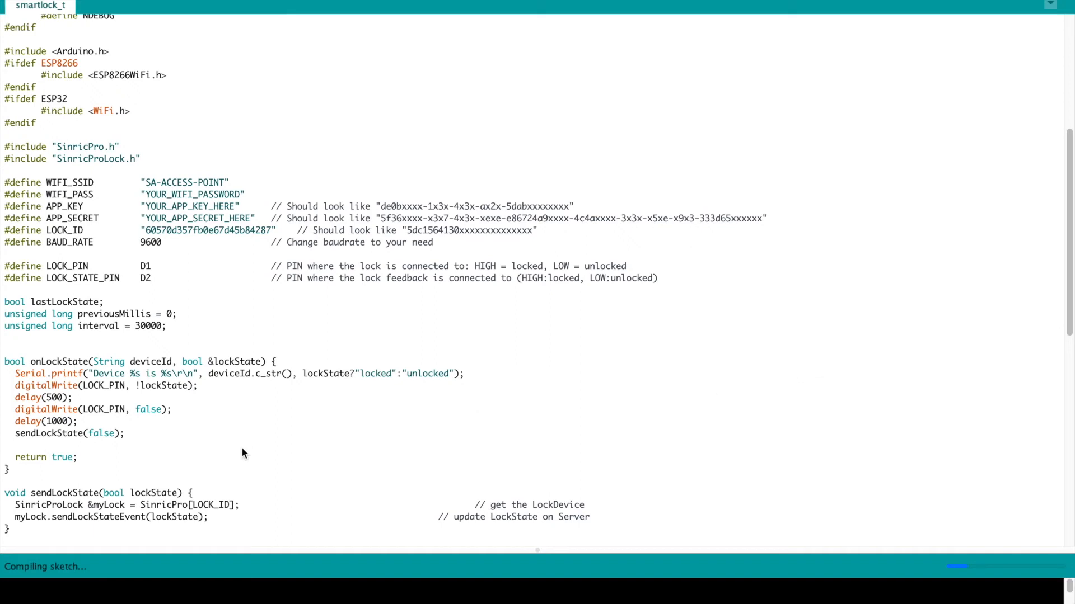
Step: Scroll down through the sketch code while the compile runs
scroll("down", 3)
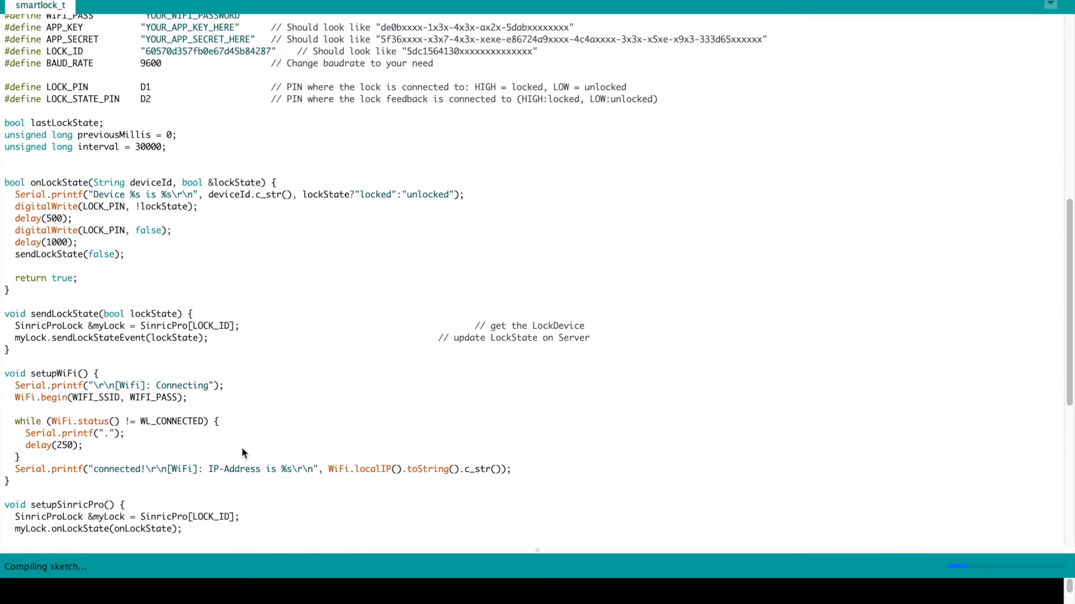
scroll("down", 3)
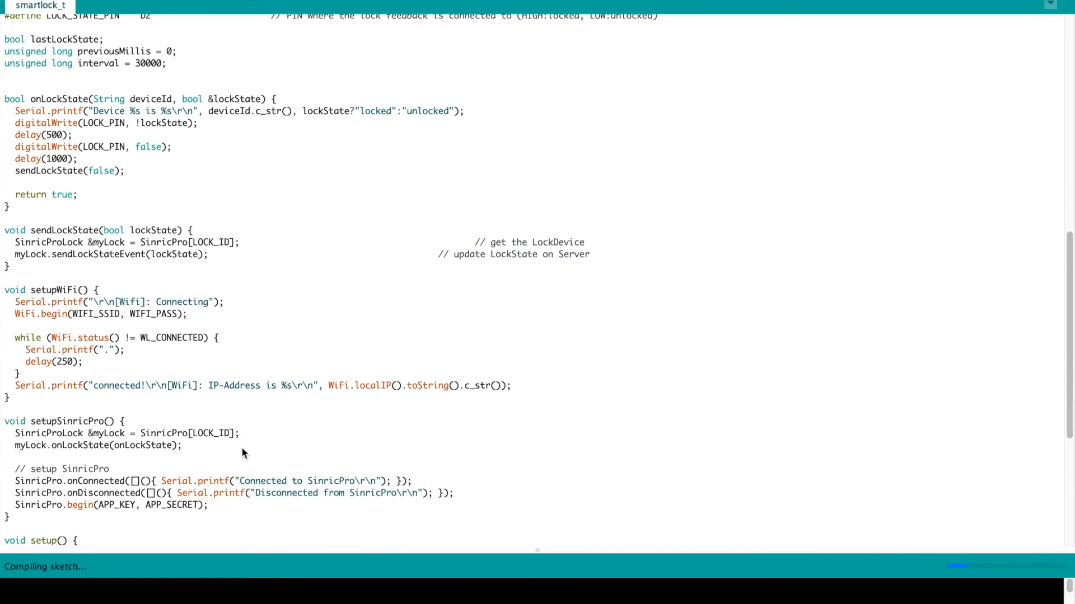